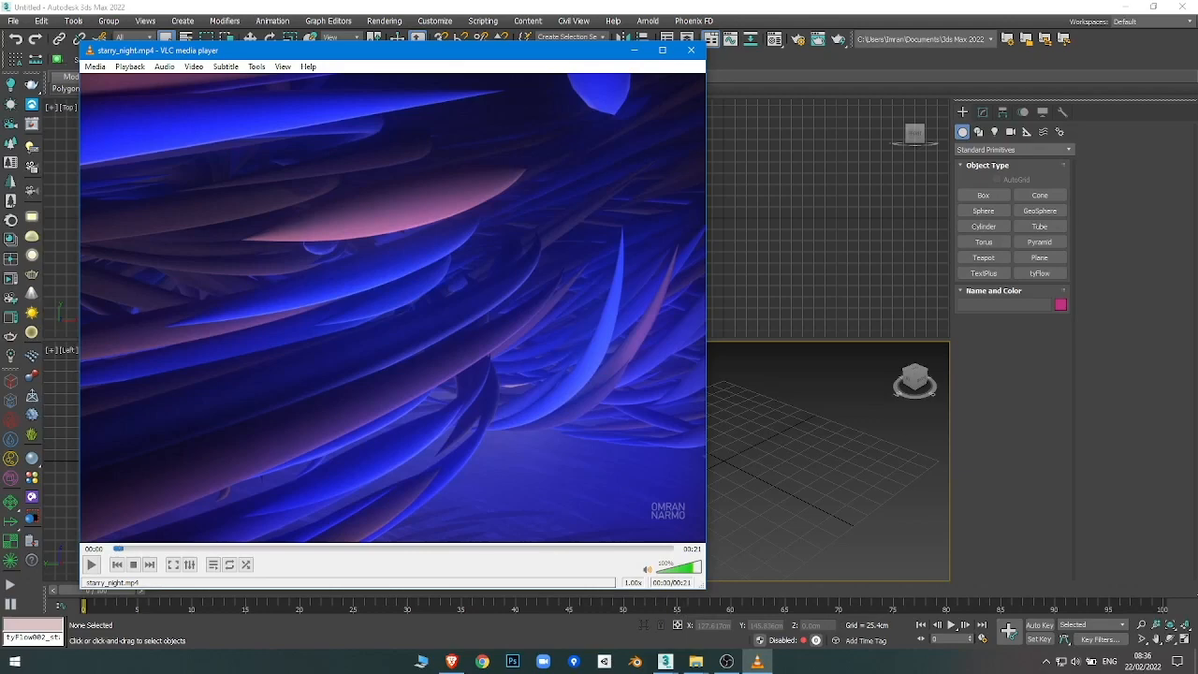
Step: Play the starry_night.mp4 reference clip in VLC media player
{"action": "left_click", "coordinate": [92, 563]}
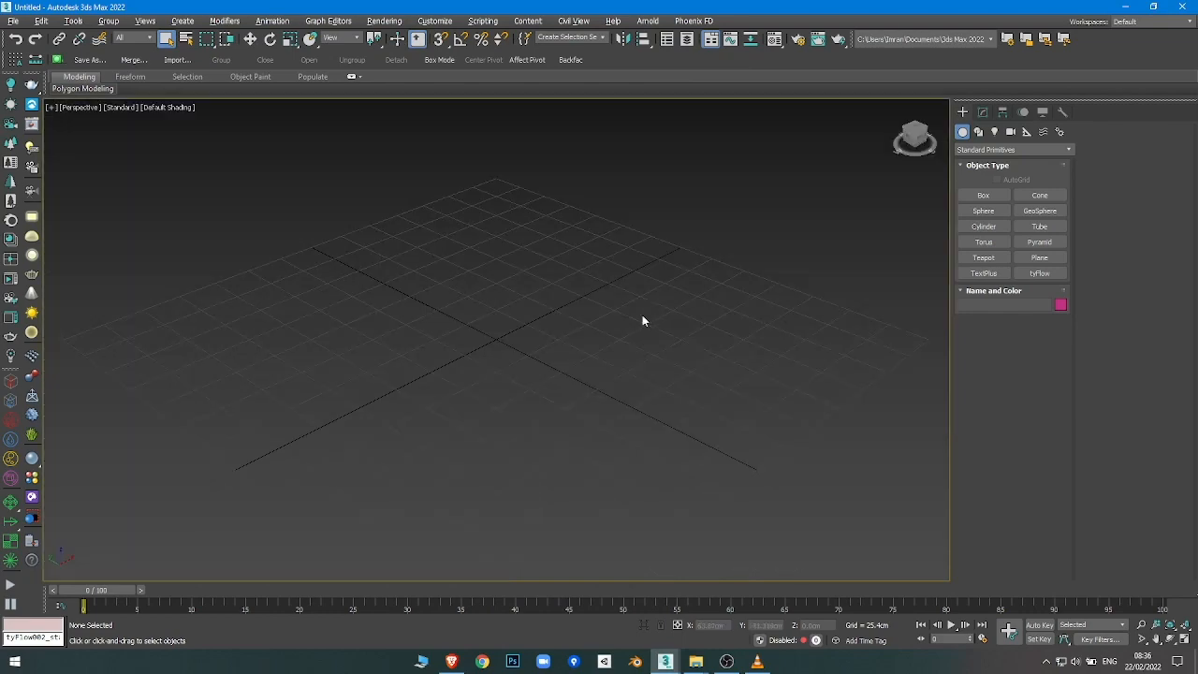
Step: Create a large ground plane across the grid
{"action": "left_click", "coordinate": [1038, 257]}
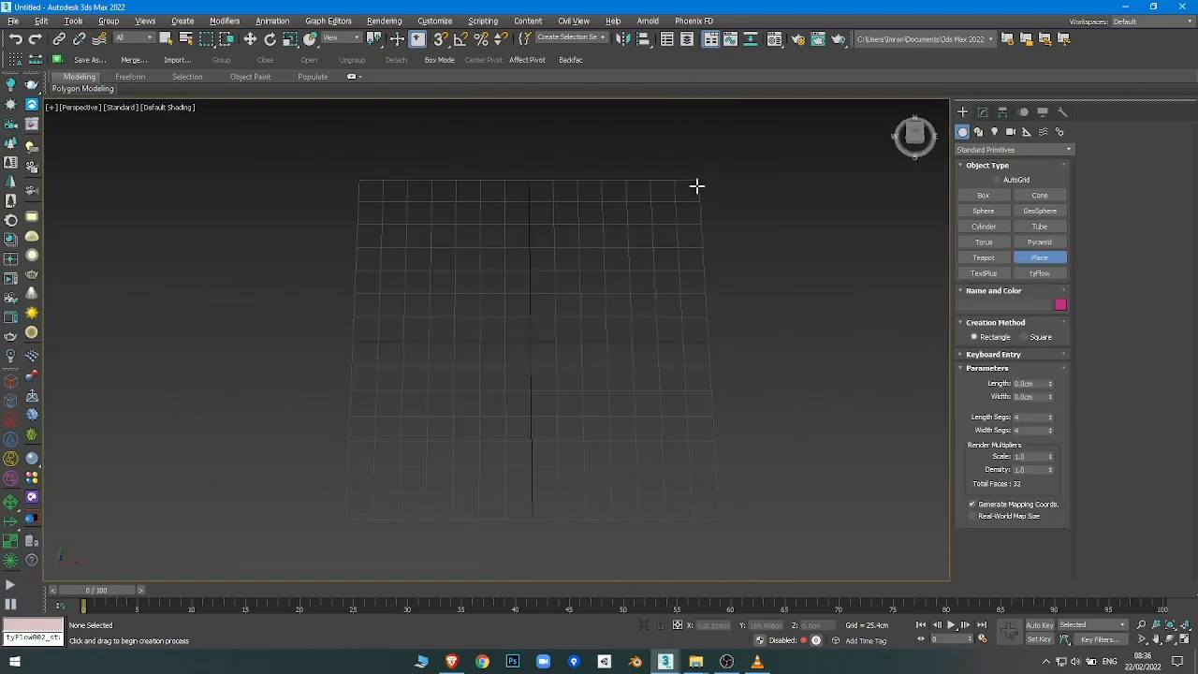
{"action": "left_click_drag", "start_coordinate": [355, 182], "coordinate": [678, 533]}
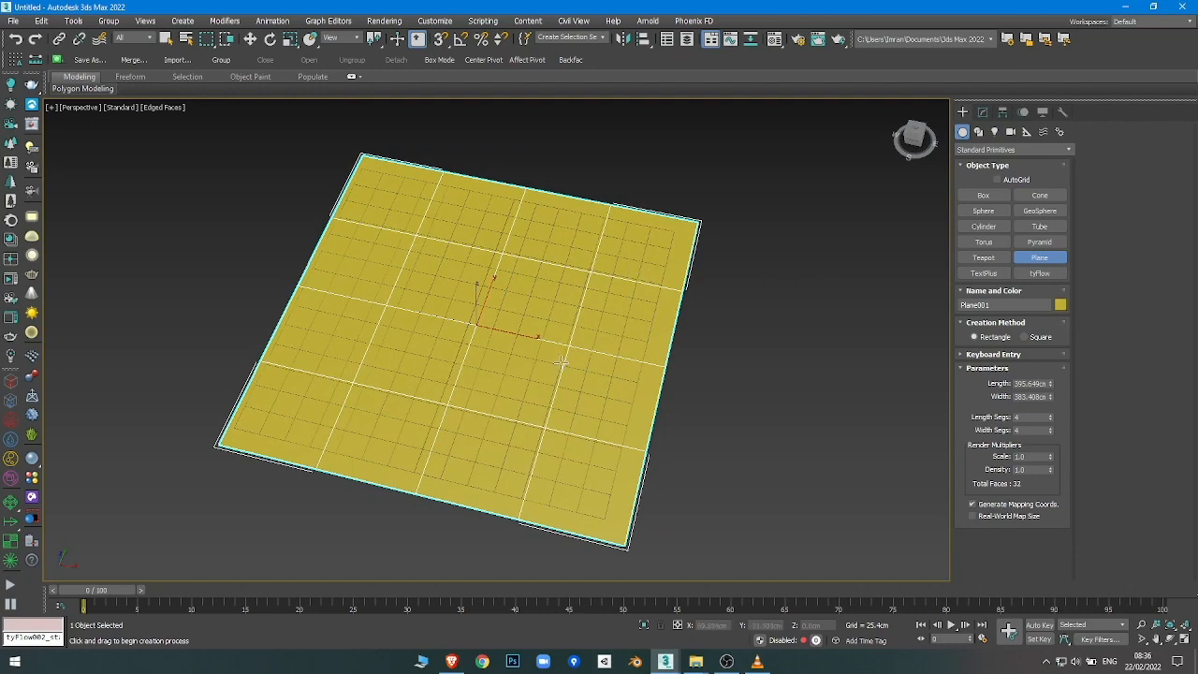
{"action": "left_click", "coordinate": [976, 131]}
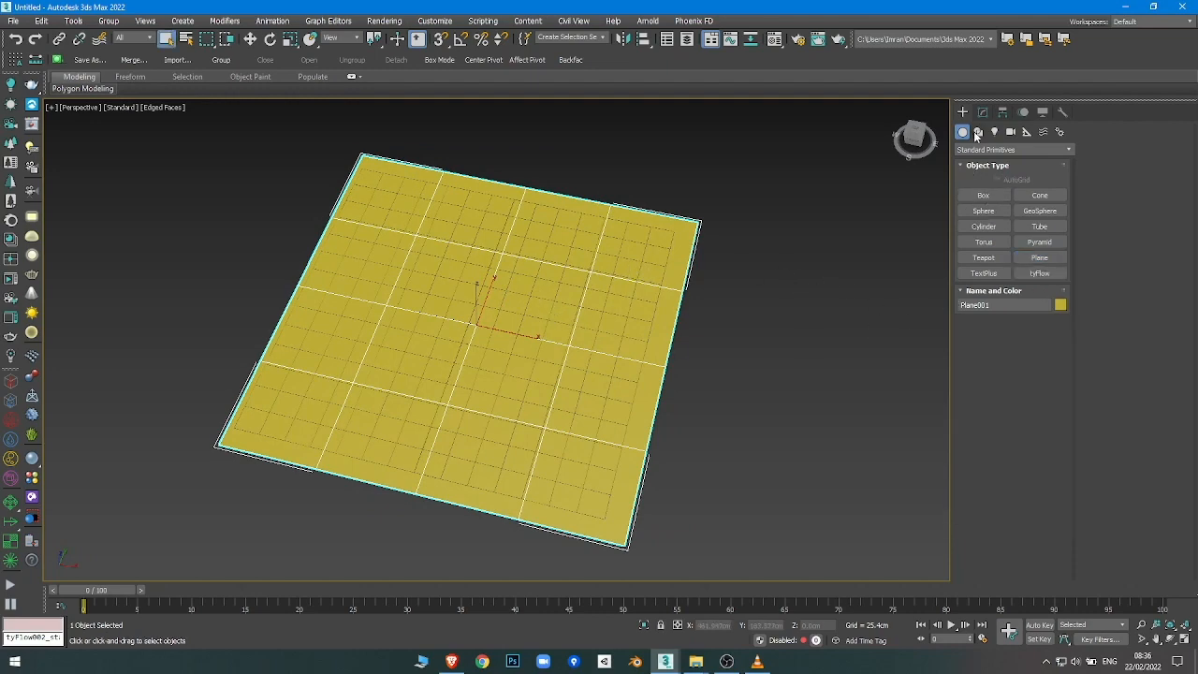
Step: Draw two flat helix spirals and a curving line spline over the plane
{"action": "left_click", "coordinate": [978, 131]}
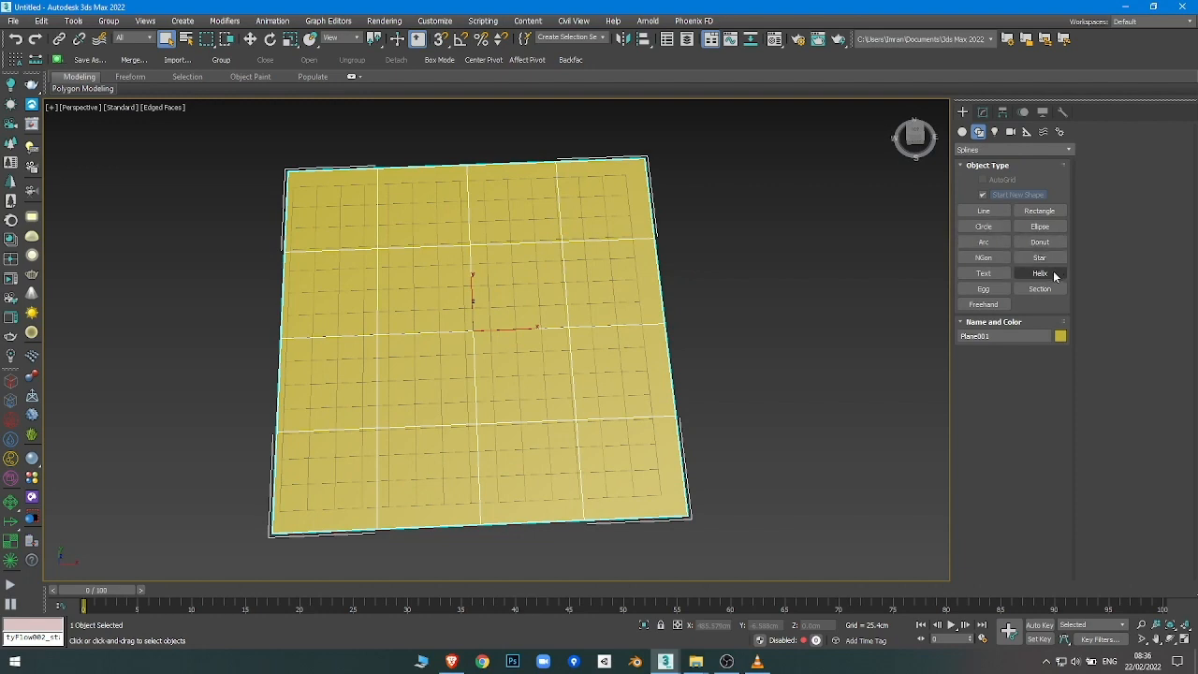
{"action": "left_click", "coordinate": [1040, 272]}
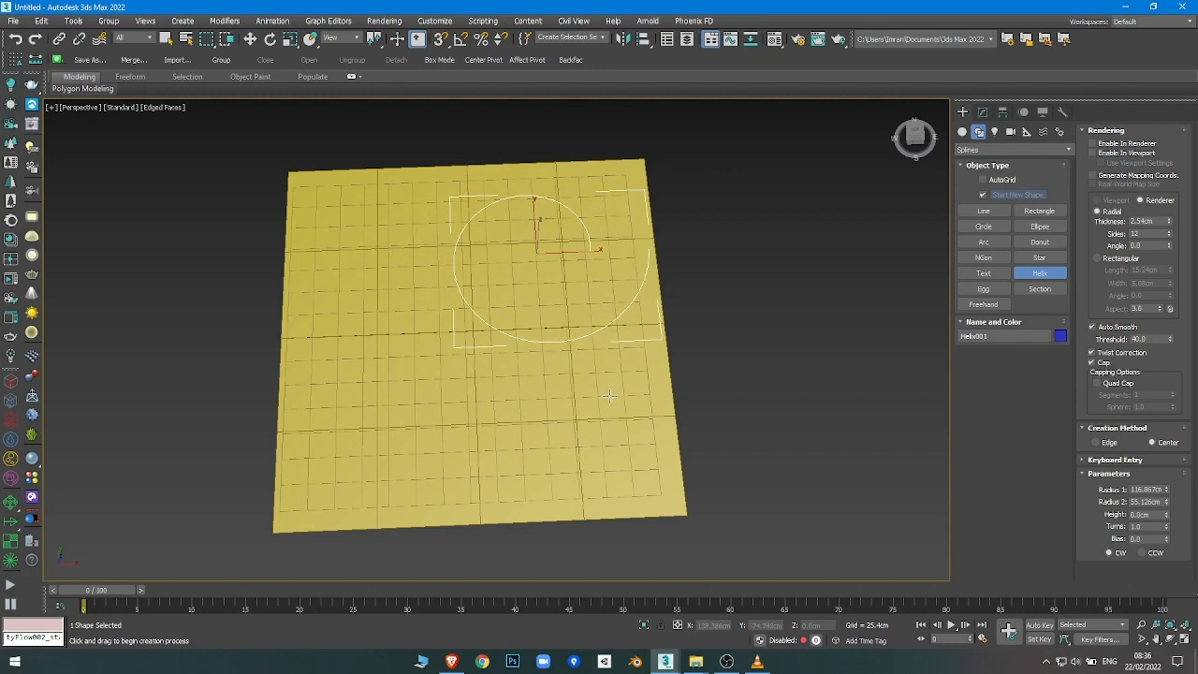
{"action": "left_click_drag", "start_coordinate": [365, 421], "coordinate": [435, 510]}
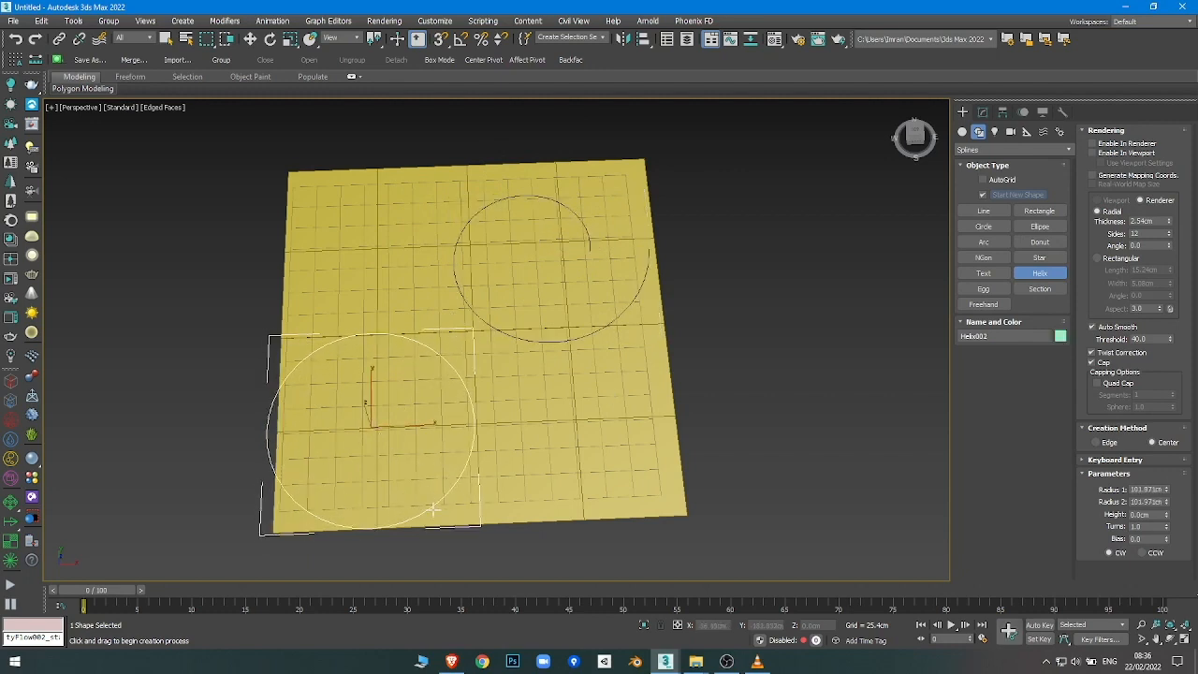
{"action": "left_click_drag", "start_coordinate": [435, 508], "coordinate": [423, 496]}
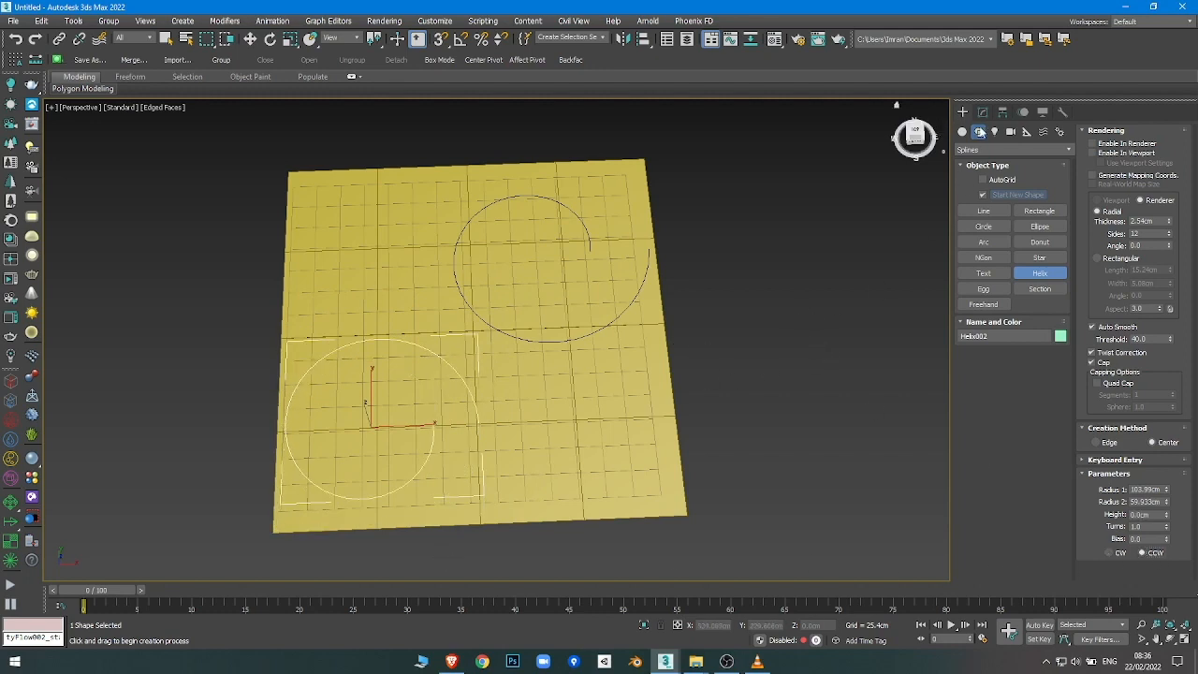
{"action": "left_click", "coordinate": [983, 211]}
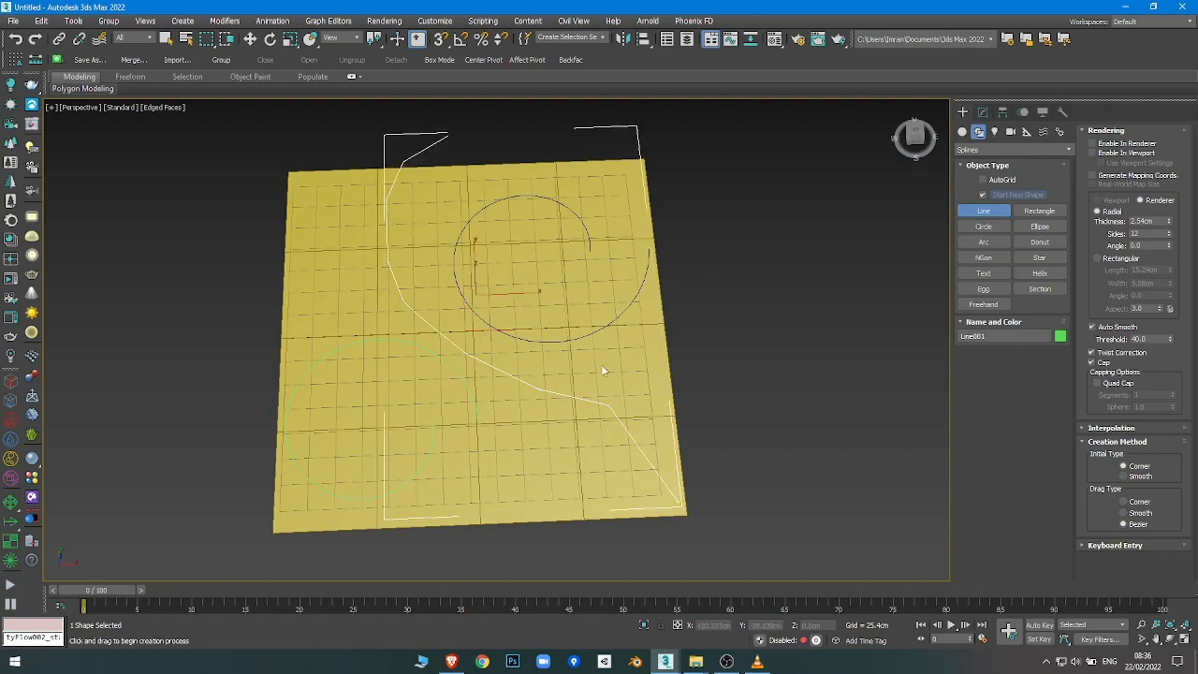
{"action": "left_click", "coordinate": [977, 112]}
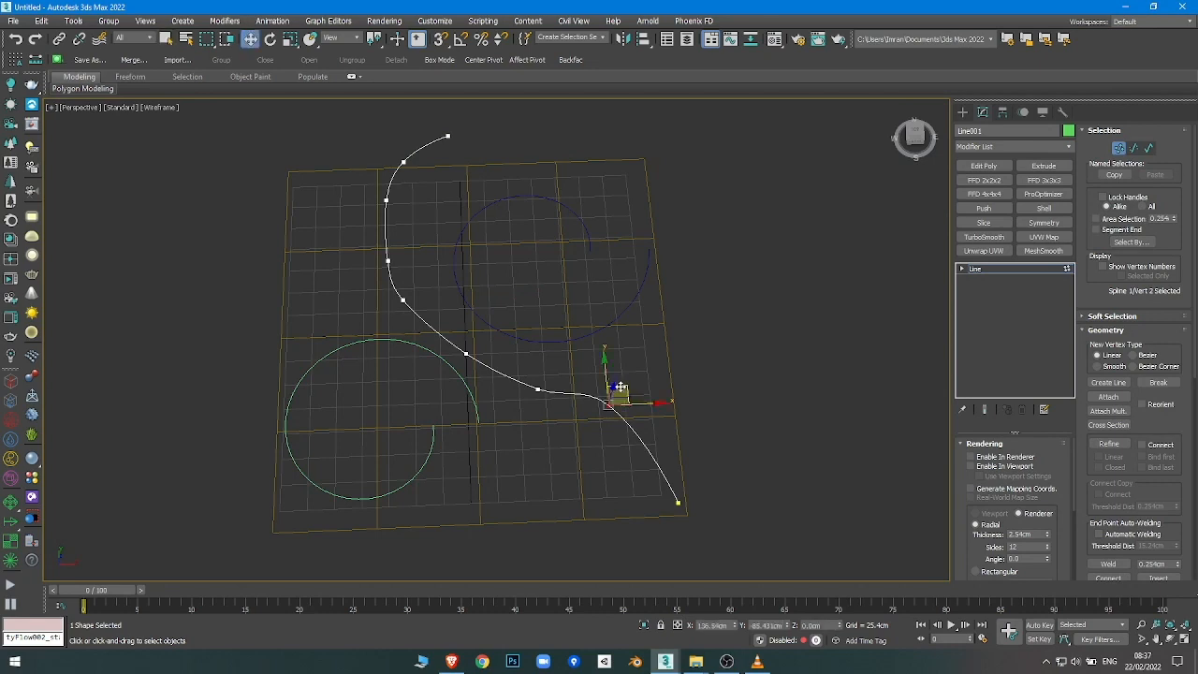
Step: Drag a Line vertex to smooth the spline into an S-curve
{"action": "left_click_drag", "start_coordinate": [618, 392], "coordinate": [622, 407]}
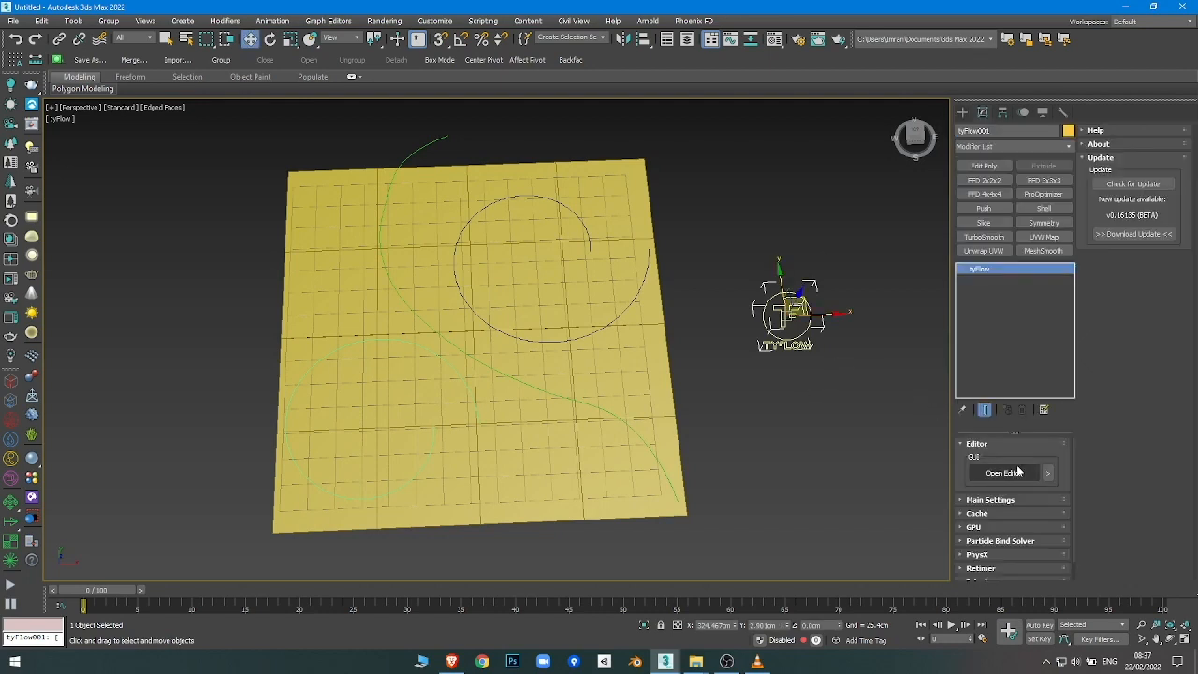
Step: In the tyFlow editor, birth 2000 particles positioned on the plane, then scrub to preview
{"action": "left_click", "coordinate": [1004, 472]}
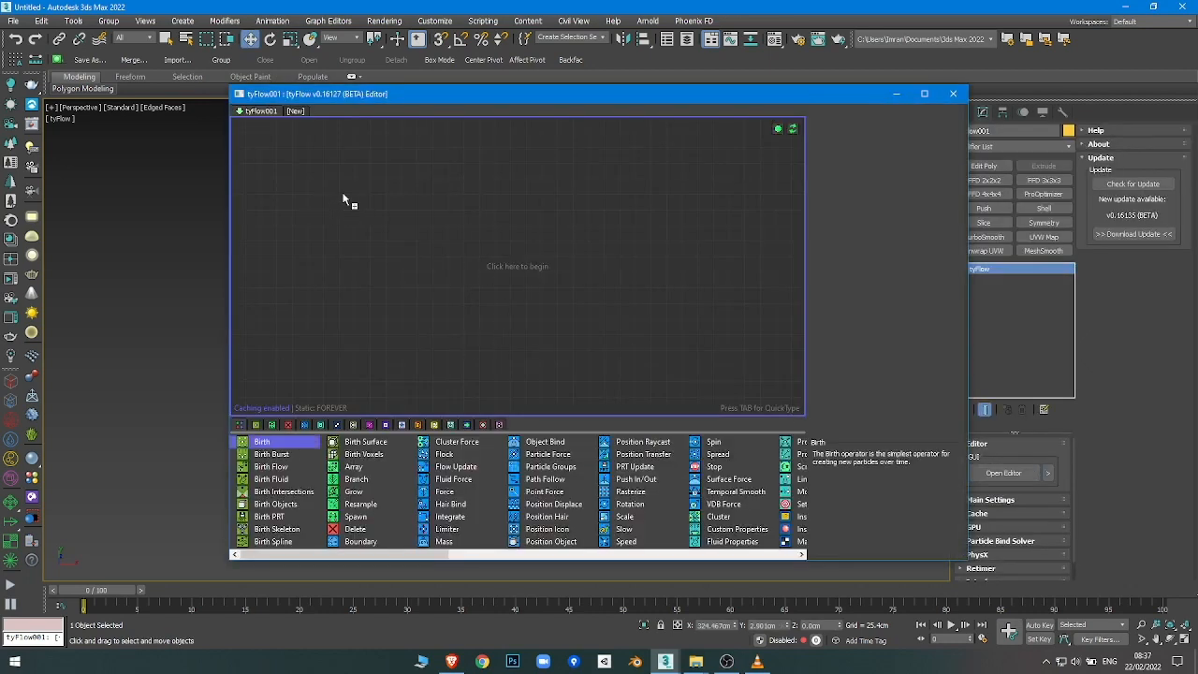
{"action": "left_click", "coordinate": [261, 440]}
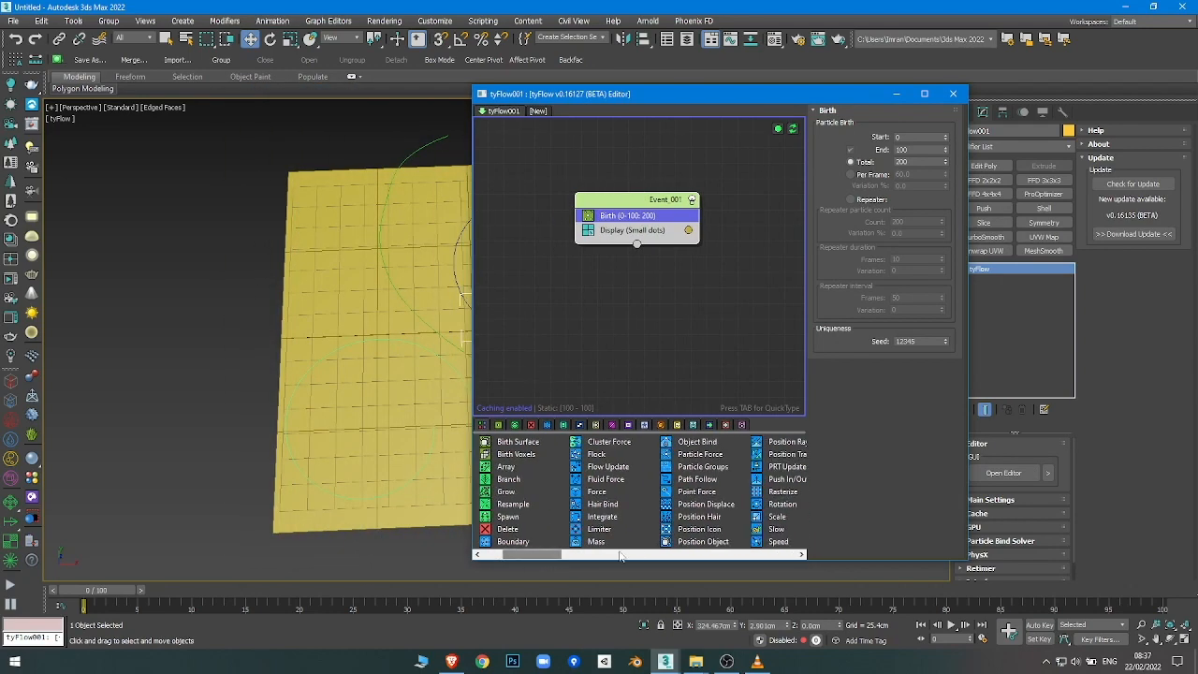
{"action": "mouse_move", "coordinate": [701, 540]}
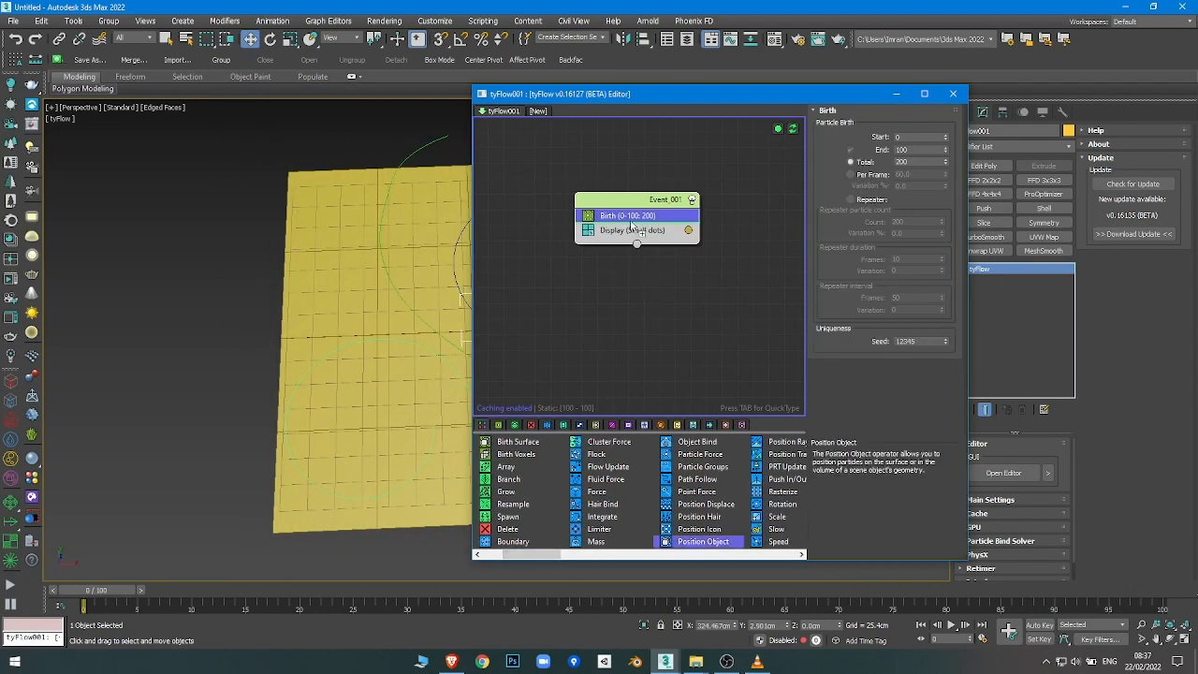
{"action": "left_click", "coordinate": [703, 540]}
{"action": "type", "text": "0"}
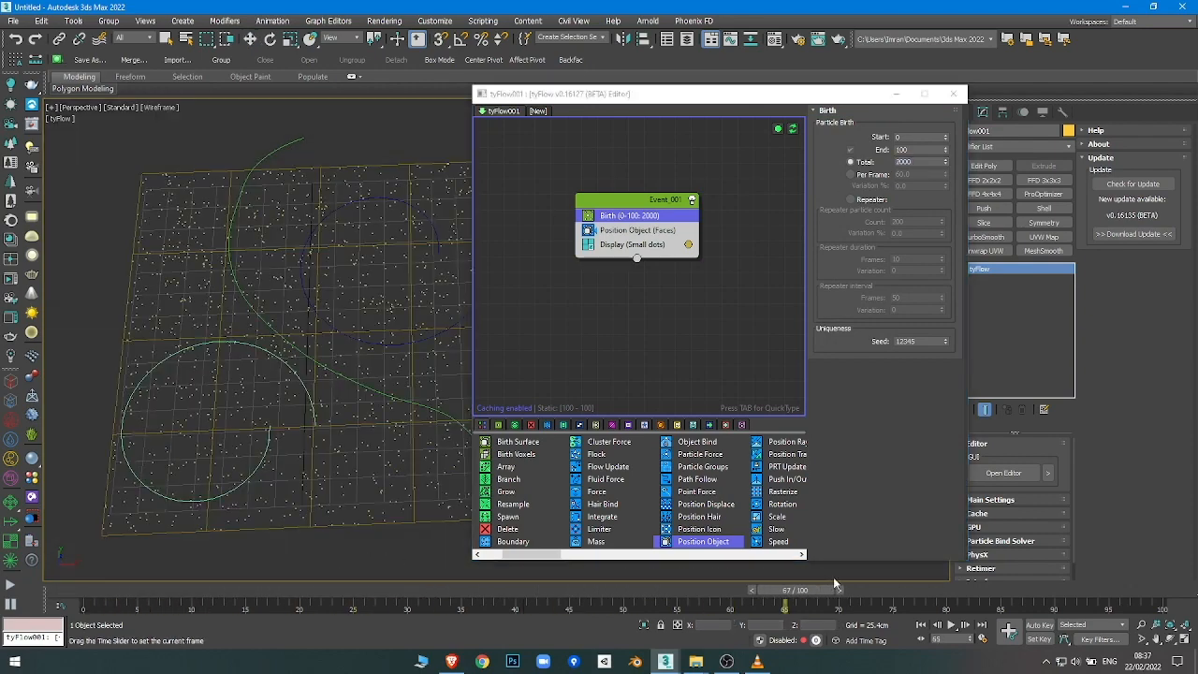
{"action": "left_click_drag", "start_coordinate": [763, 606], "coordinate": [333, 606]}
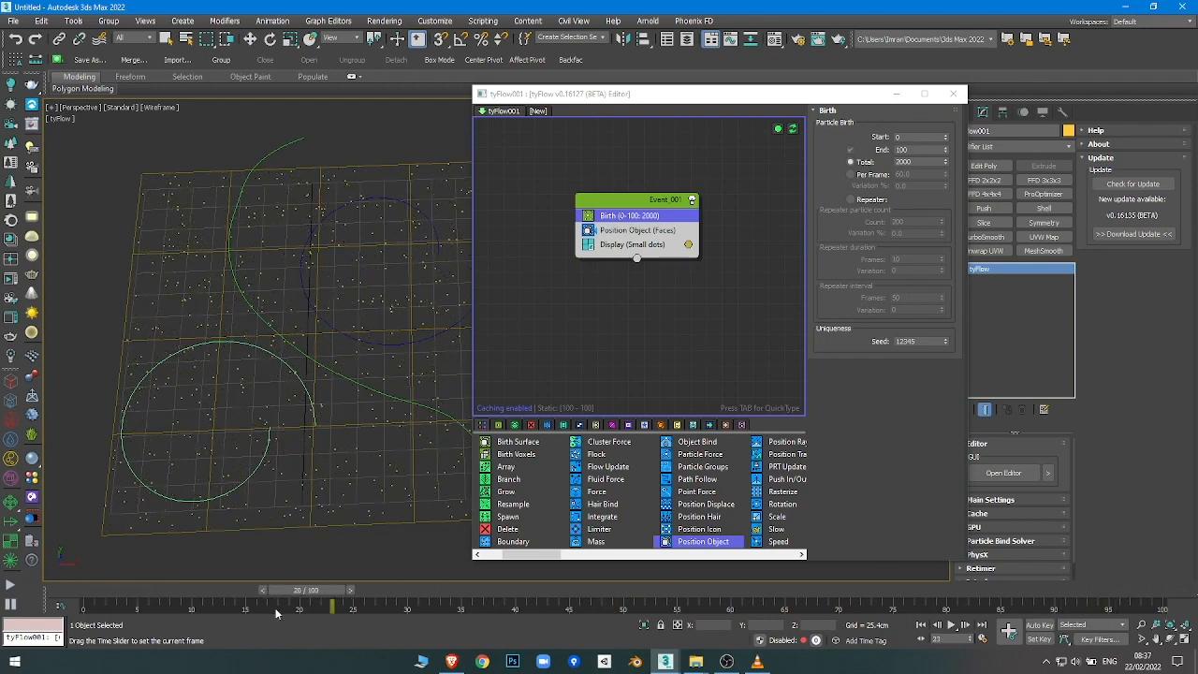
{"action": "left_click_drag", "start_coordinate": [294, 589], "coordinate": [351, 589]}
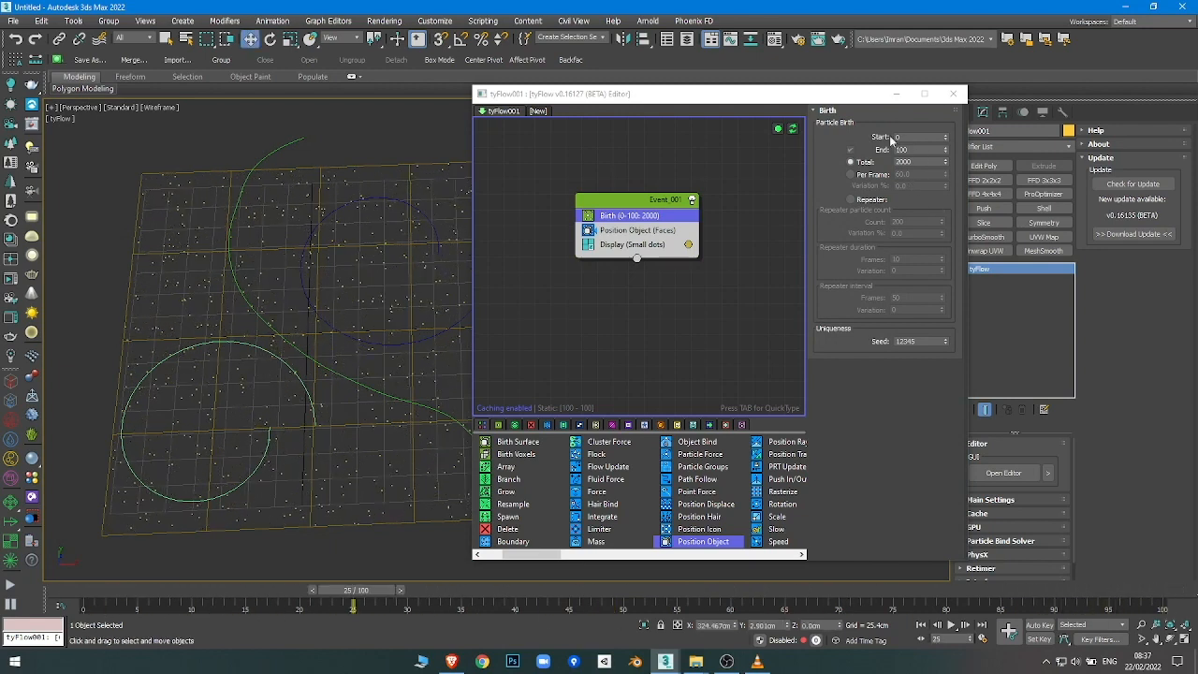
{"action": "mouse_move", "coordinate": [362, 599]}
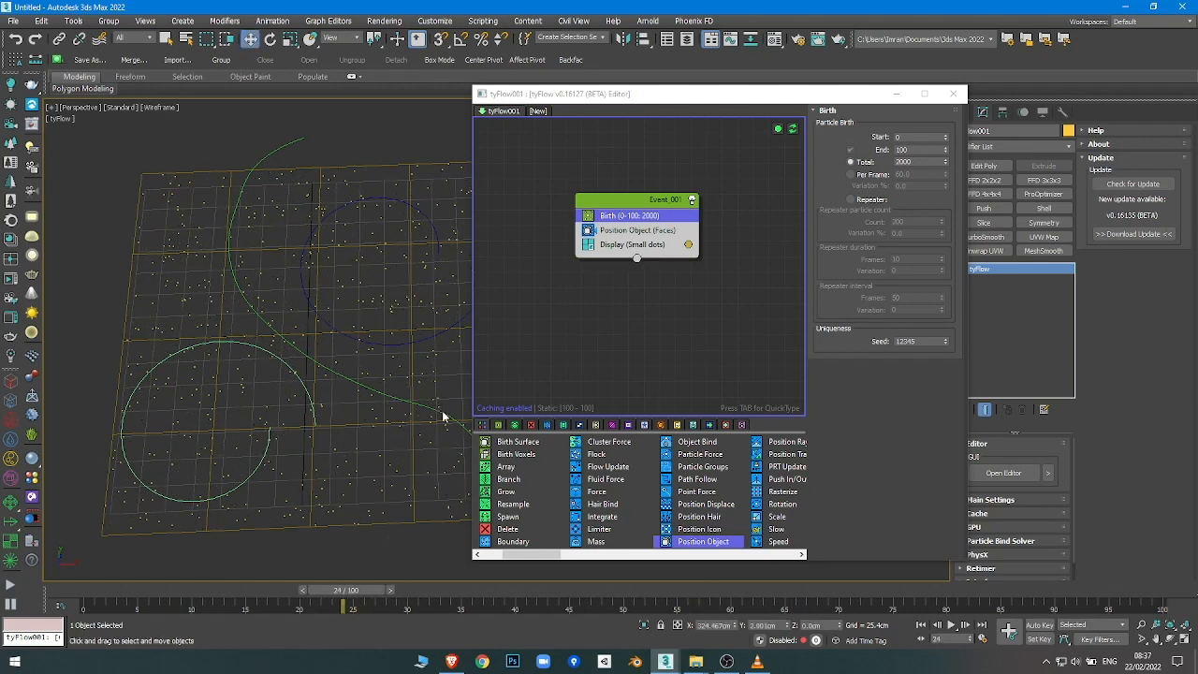
{"action": "mouse_move", "coordinate": [347, 589]}
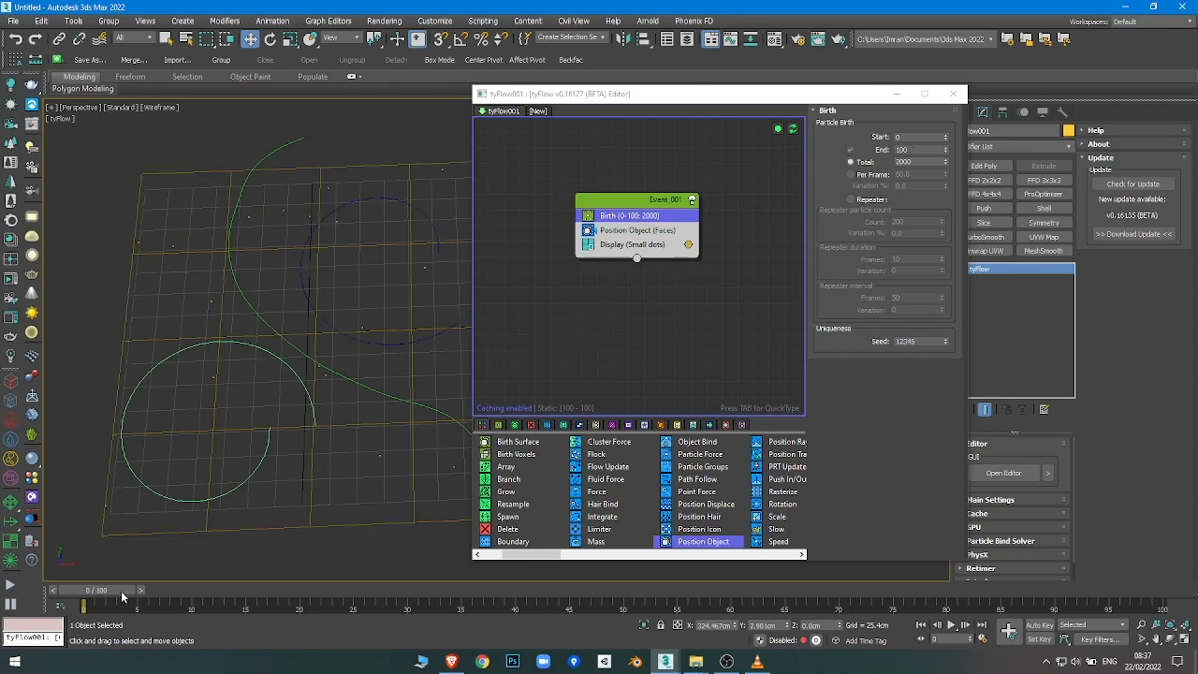
Step: Add a Surface Test on Plane001 sampling by Vertex with test type Velocity
{"action": "left_click_drag", "start_coordinate": [102, 607], "coordinate": [1132, 607]}
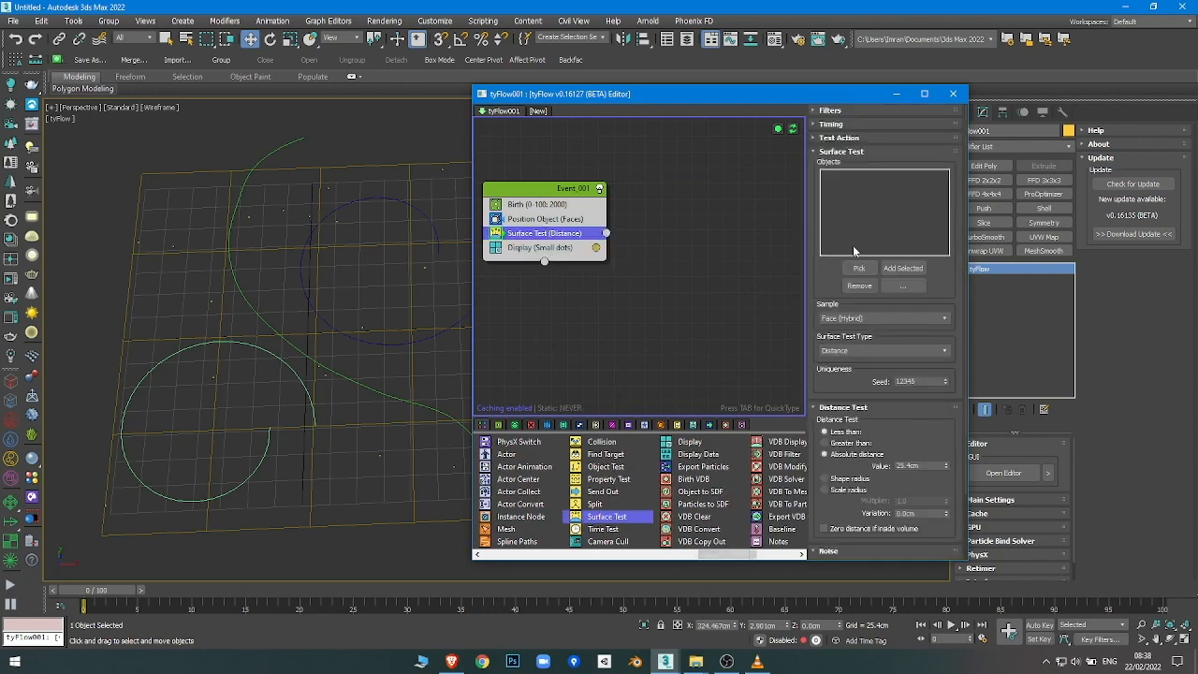
{"action": "left_click", "coordinate": [858, 267]}
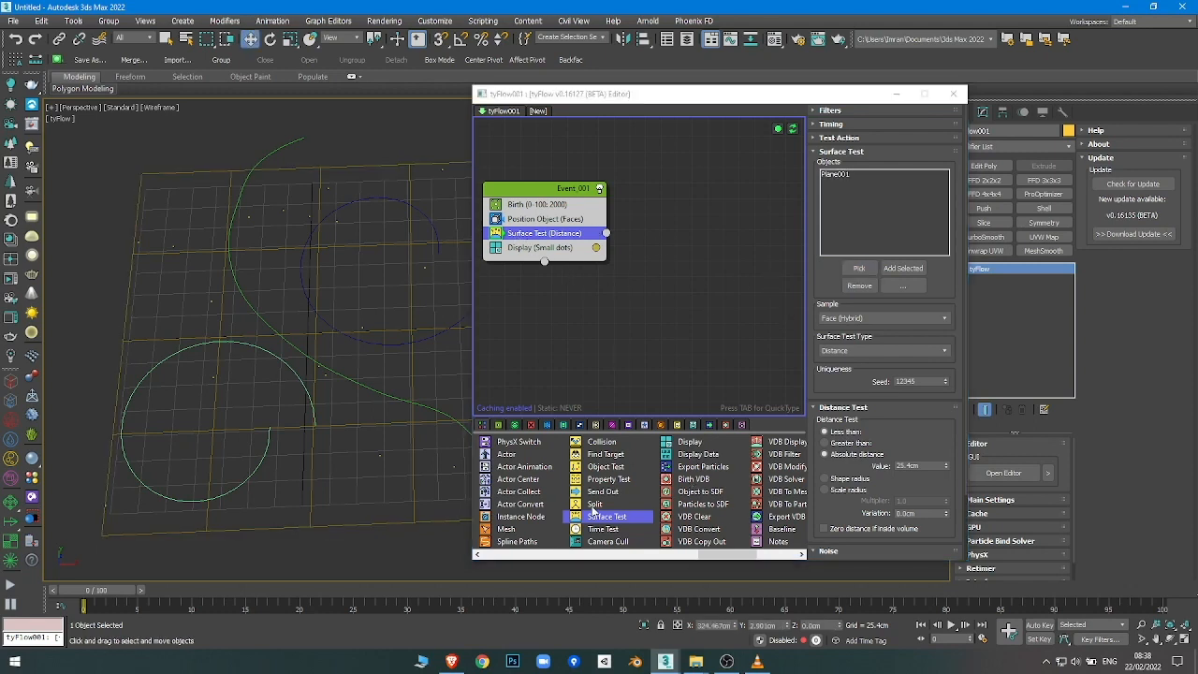
{"action": "mouse_move", "coordinate": [840, 327]}
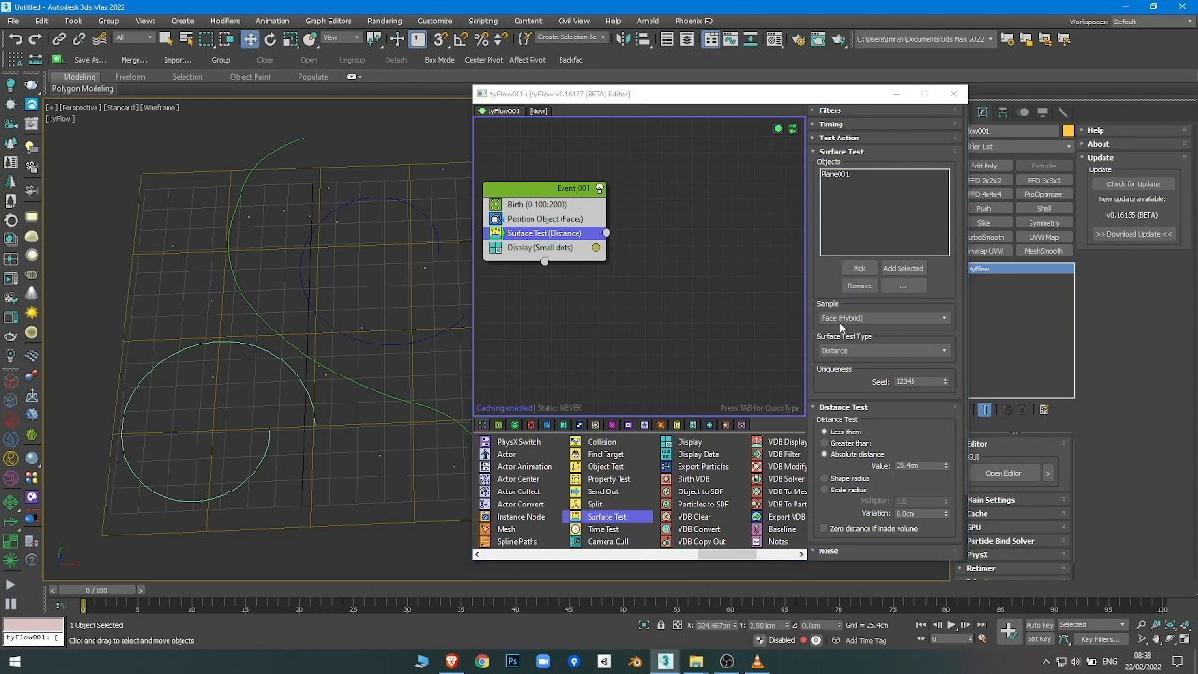
{"action": "left_click", "coordinate": [879, 317]}
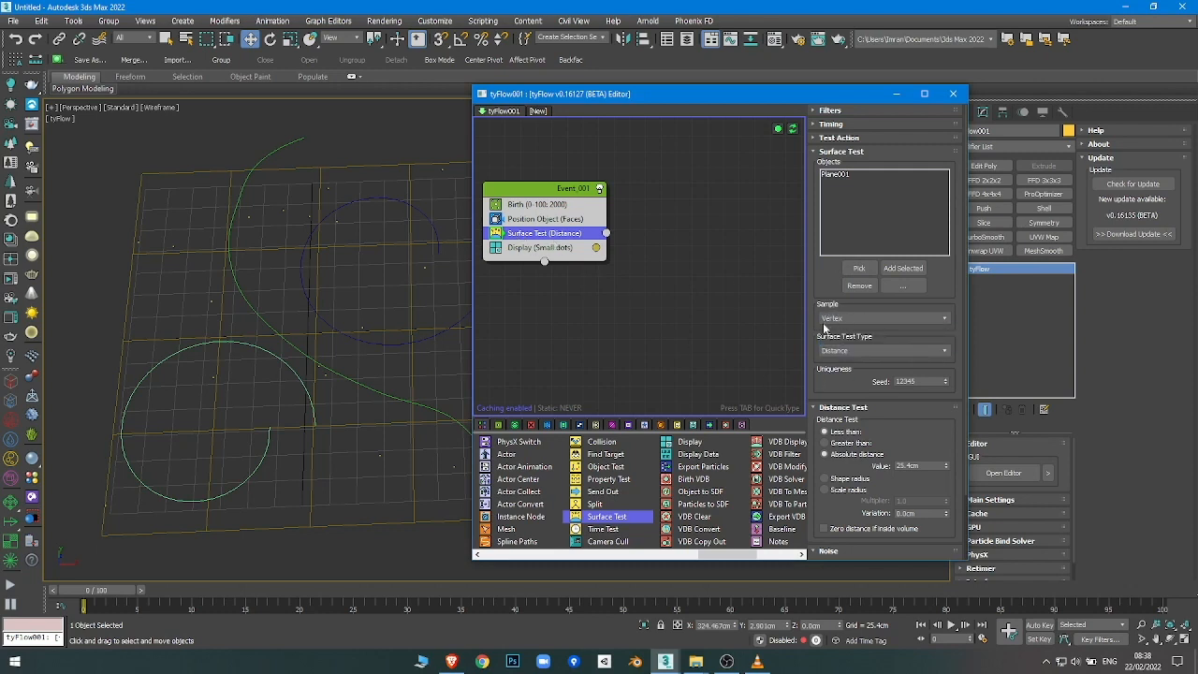
{"action": "mouse_move", "coordinate": [854, 360]}
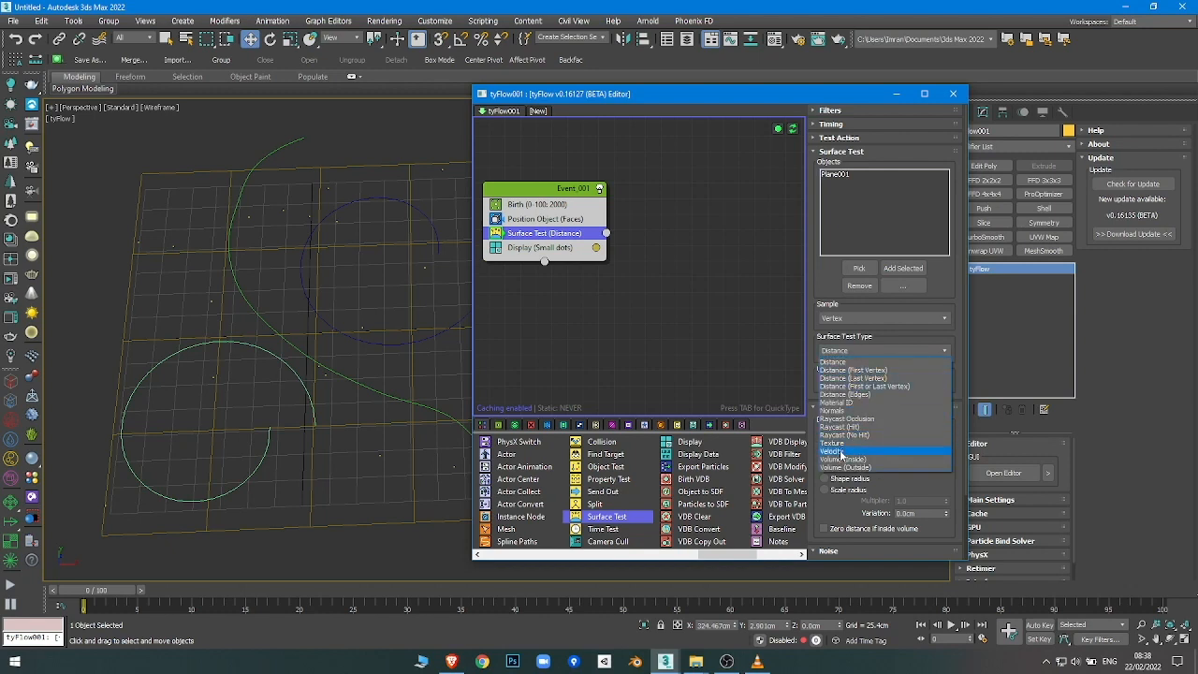
{"action": "left_click", "coordinate": [832, 451]}
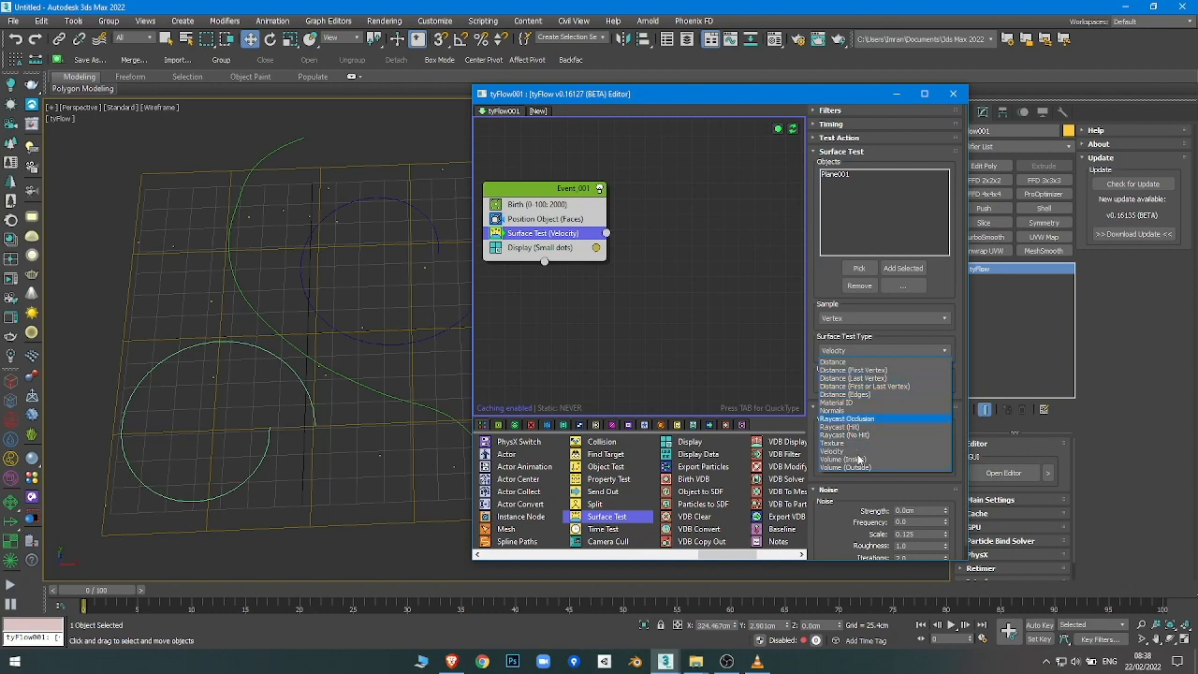
{"action": "left_click", "coordinate": [830, 451]}
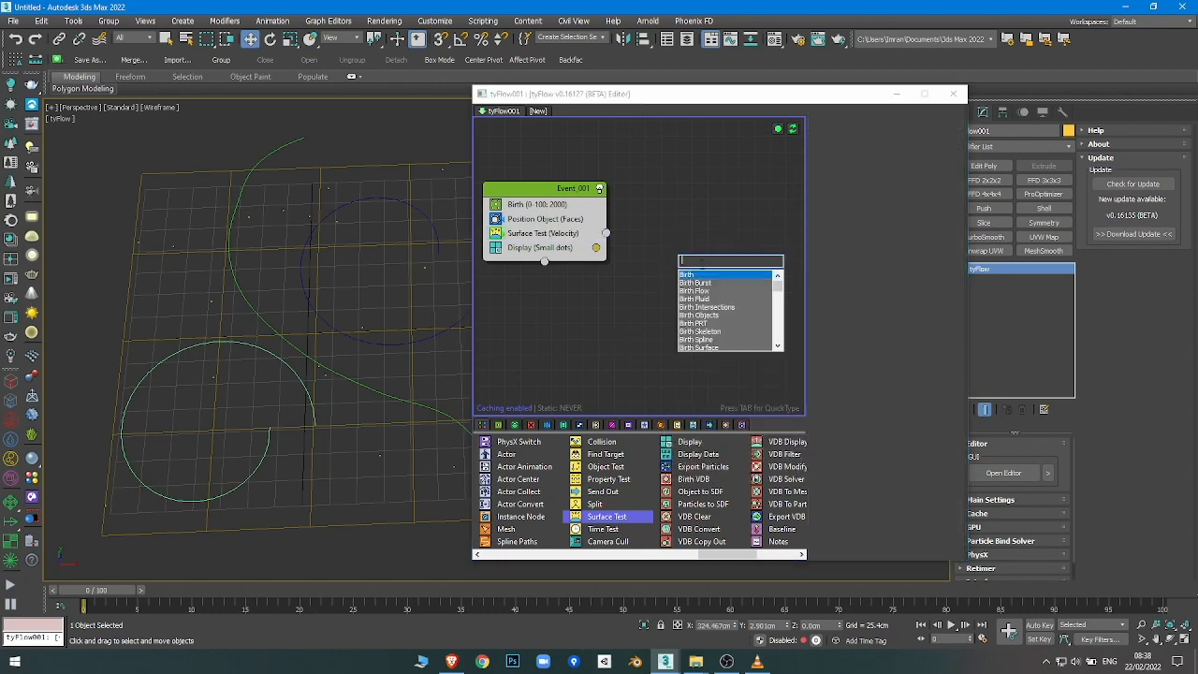
Step: Link a Path Follow event from Surface Test using Line001, Helix001 and Helix002
{"action": "type", "text": "path"}
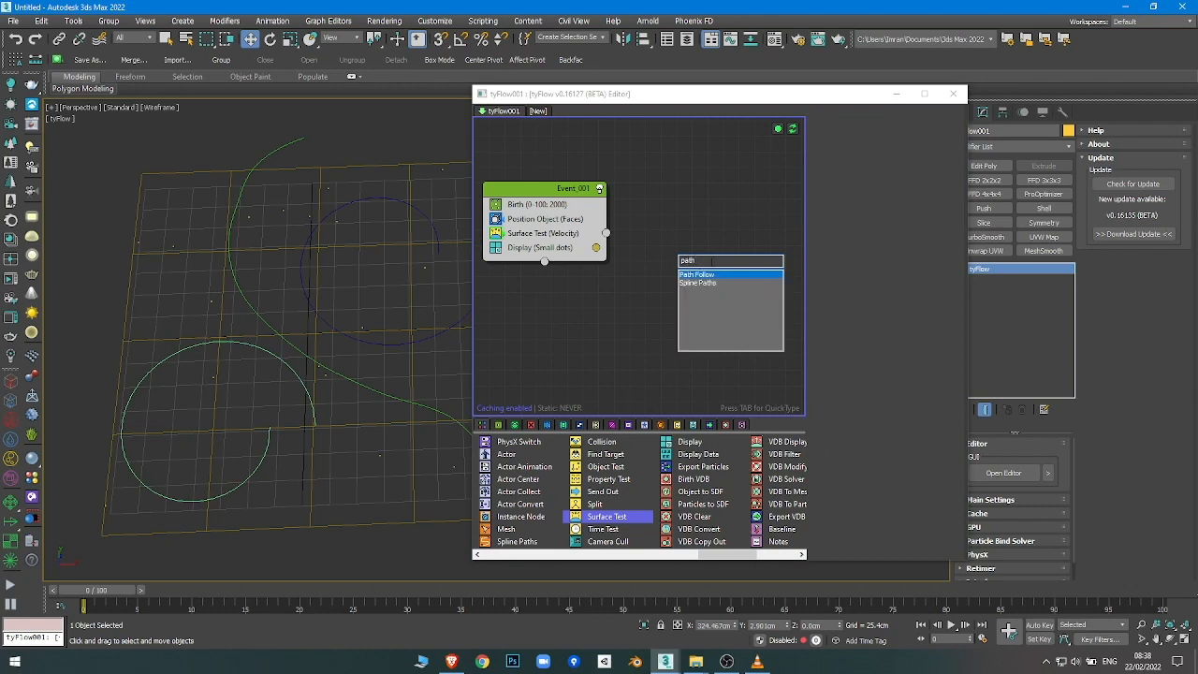
{"action": "mouse_move", "coordinate": [746, 270]}
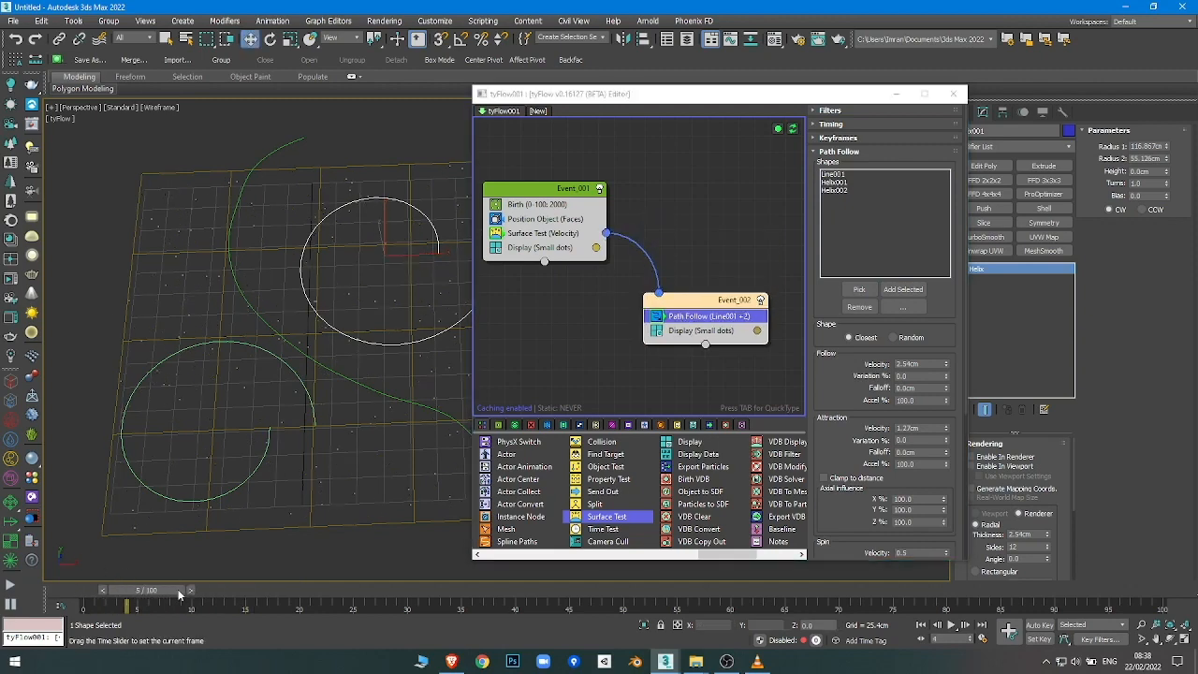
{"action": "left_click_drag", "start_coordinate": [180, 590], "coordinate": [559, 590]}
{"action": "type", "text": "slow"}
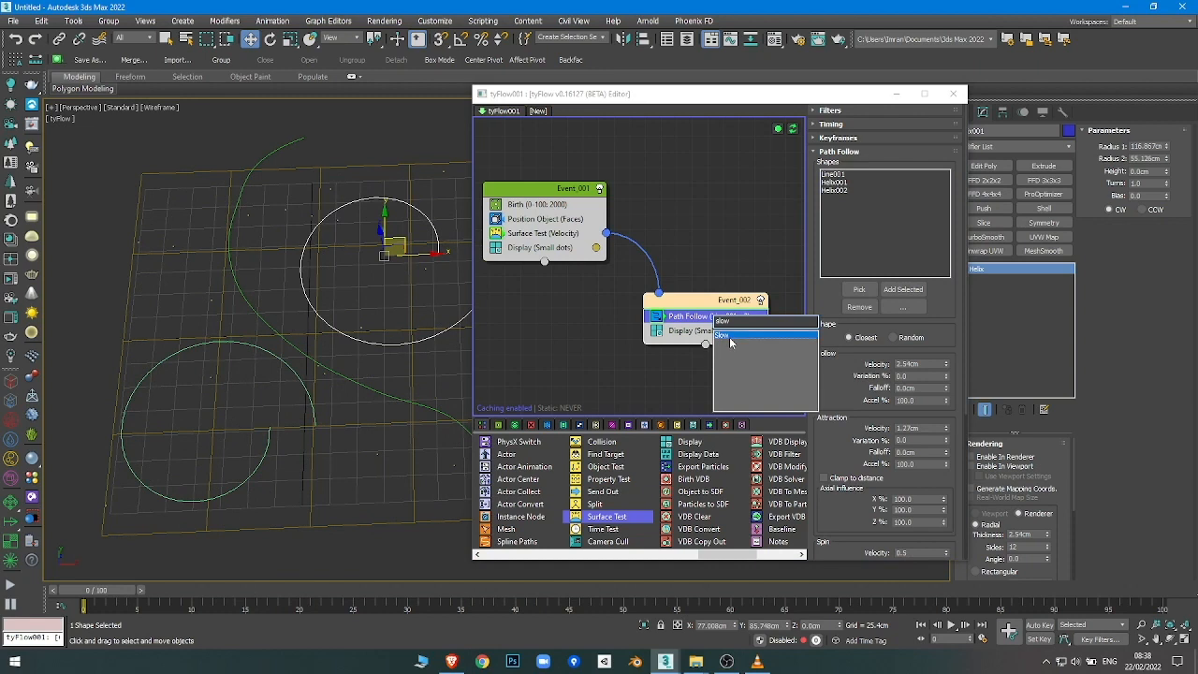
Step: Insert a Slow operator at 100% above Path Follow and scrub the timeline
{"action": "left_click", "coordinate": [723, 334]}
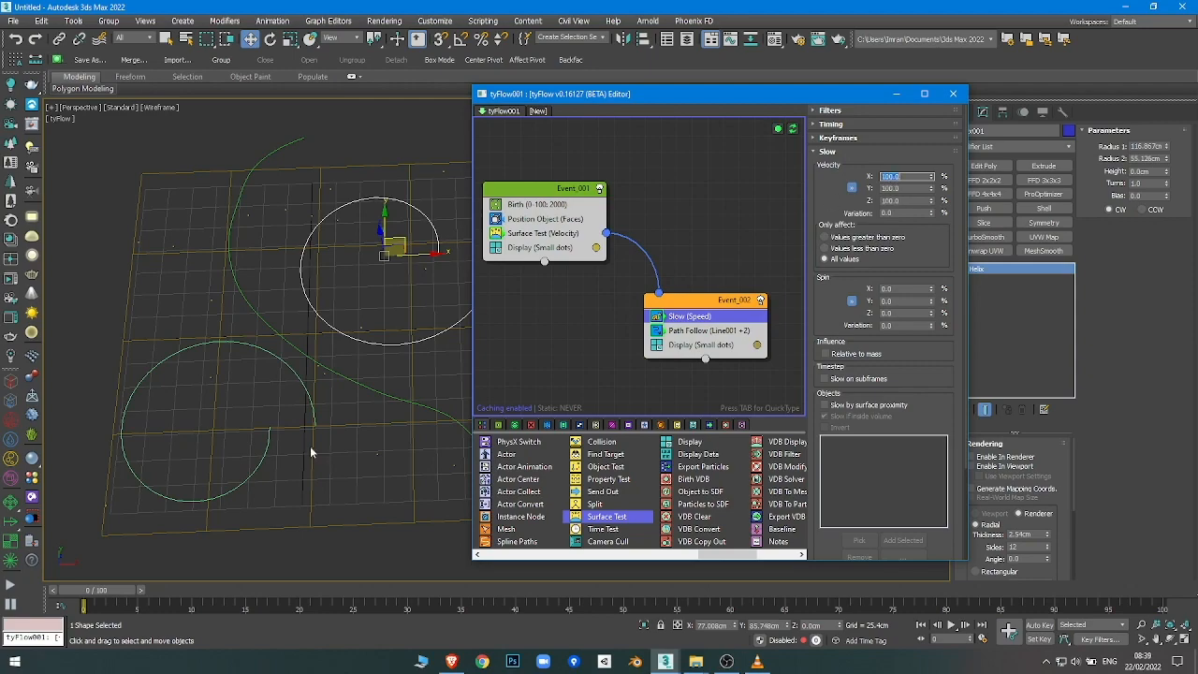
{"action": "left_click_drag", "start_coordinate": [79, 589], "coordinate": [458, 590]}
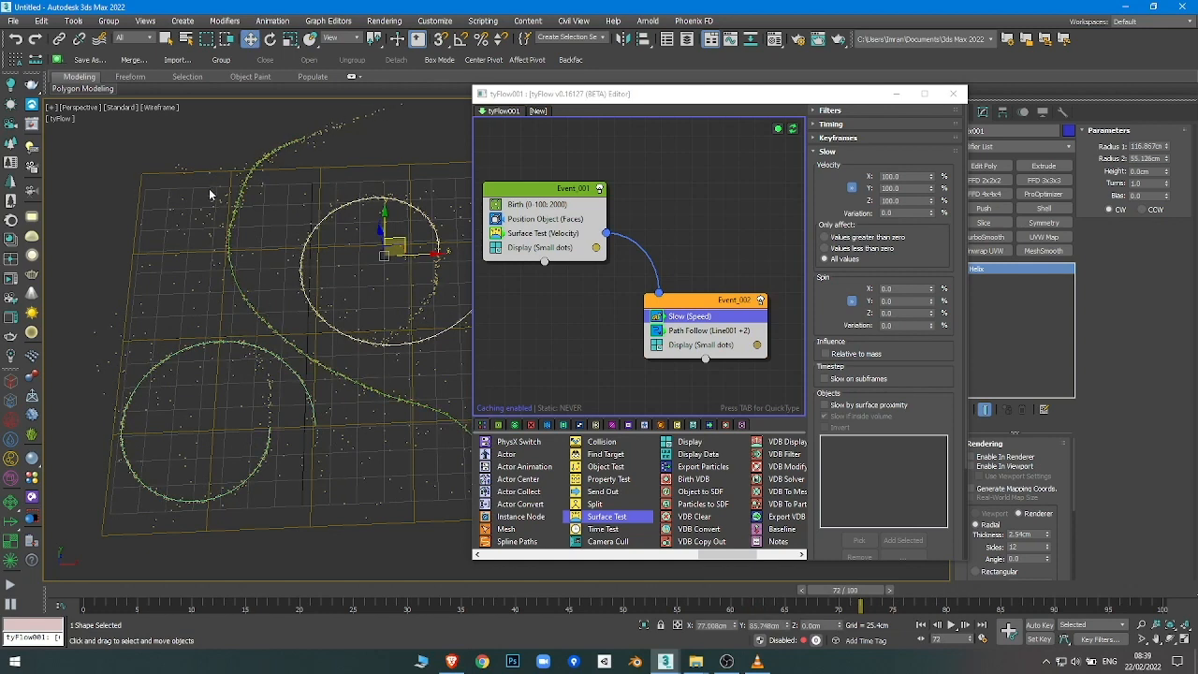
{"action": "mouse_move", "coordinate": [645, 605]}
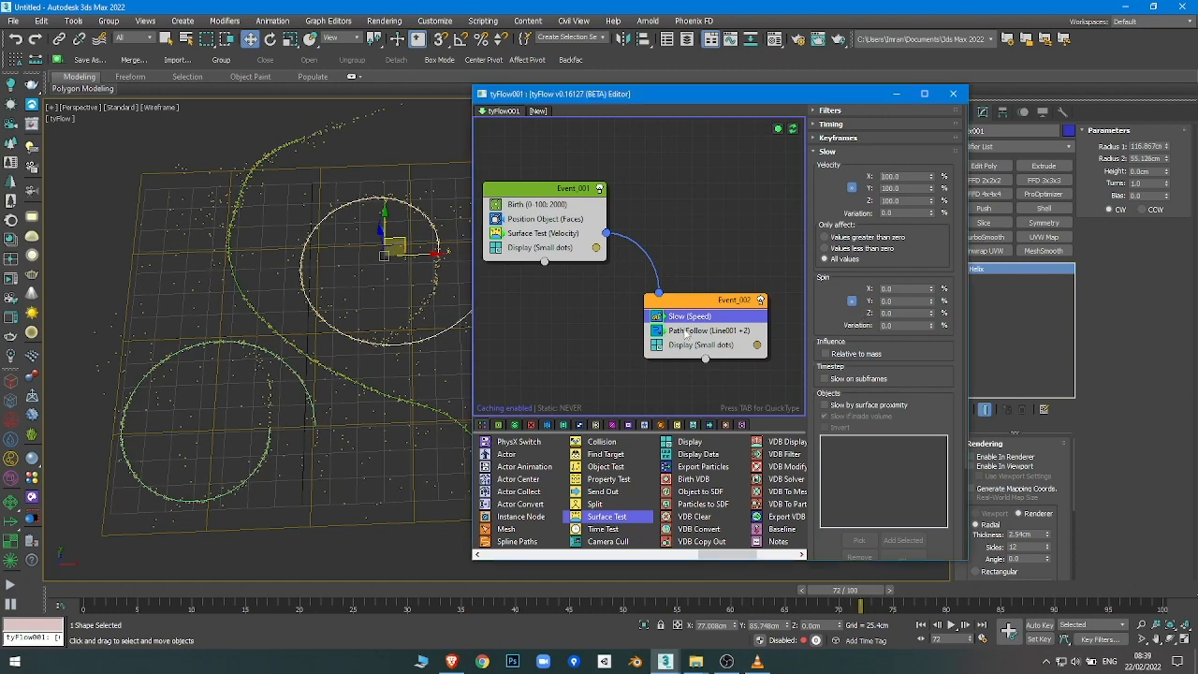
Step: Lower Path Follow's attraction velocity from 1.27cm to 0.2cm
{"action": "left_click", "coordinate": [708, 330]}
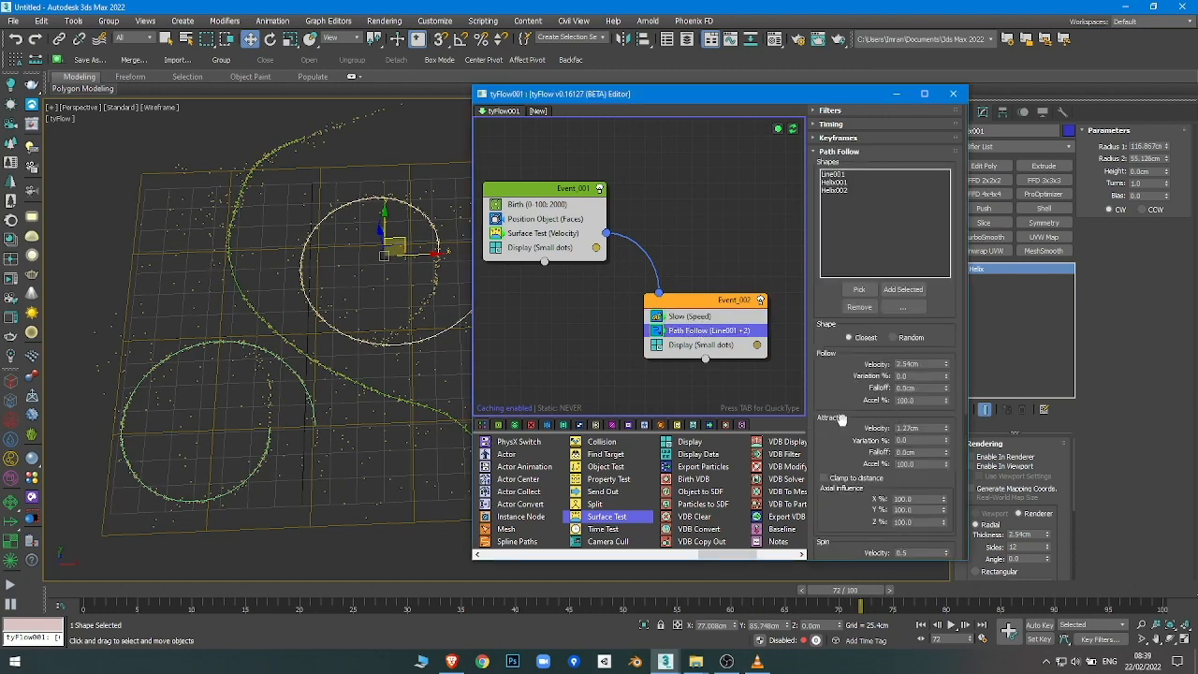
{"action": "triple_click", "coordinate": [922, 428]}
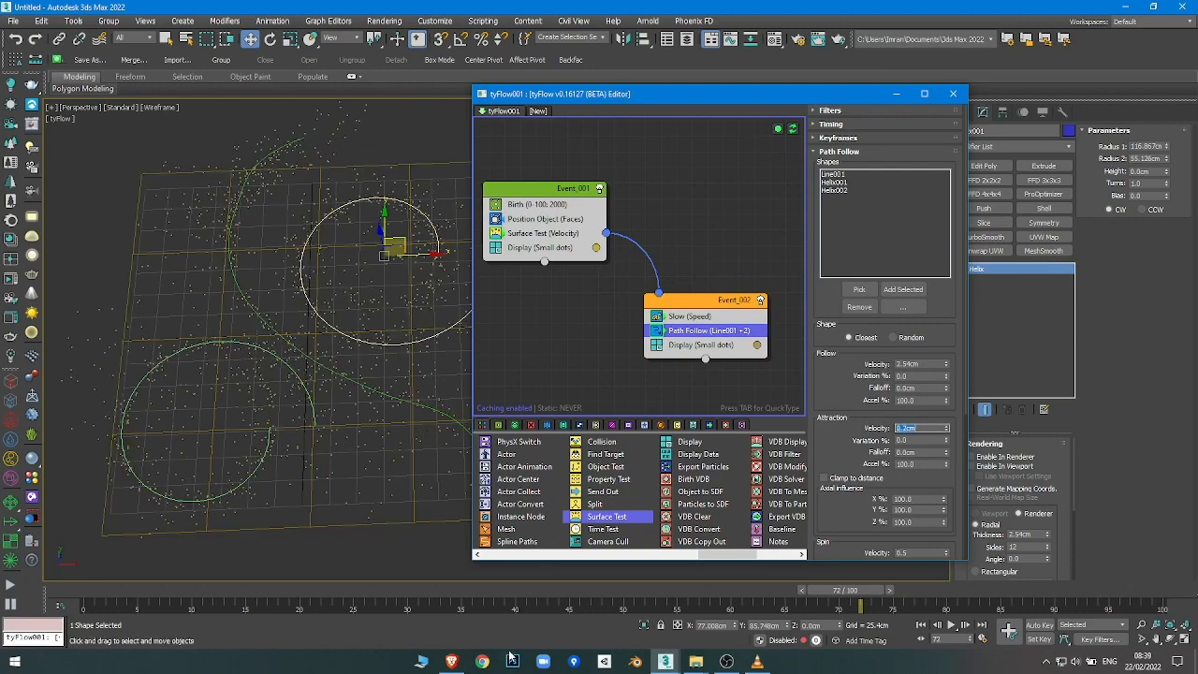
{"action": "left_click_drag", "start_coordinate": [861, 589], "coordinate": [418, 589]}
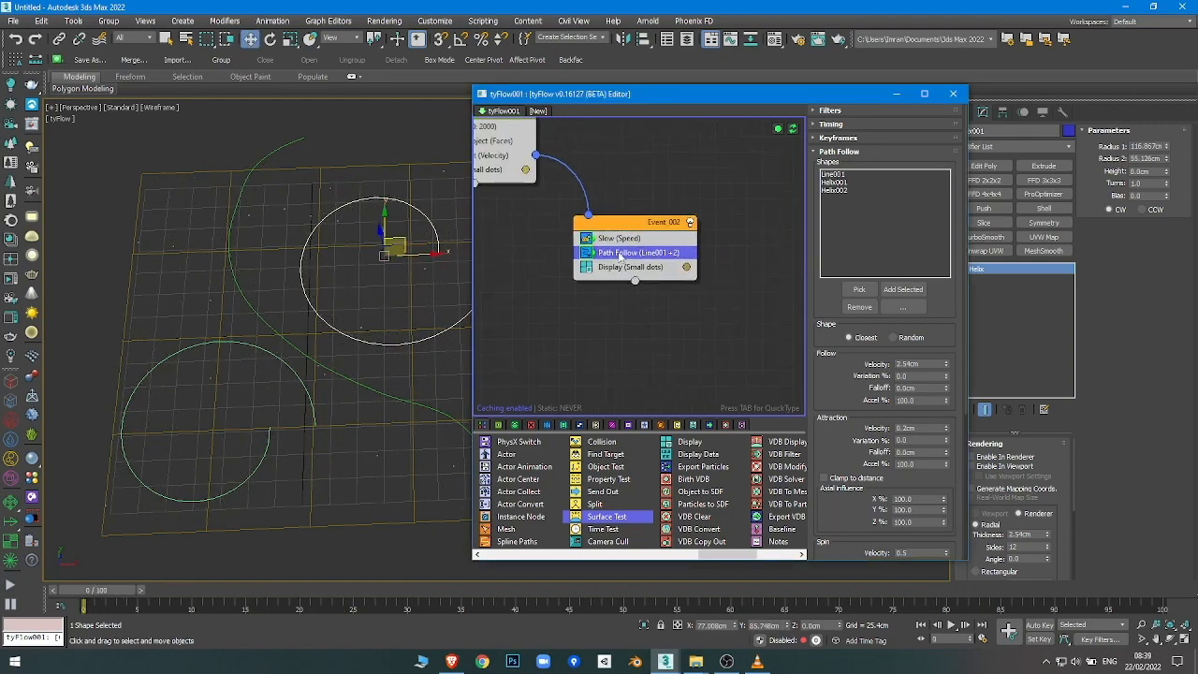
Step: Add a Spline Paths operator creating tySplines001, then scrub to watch trails form
{"action": "right_click", "coordinate": [635, 252]}
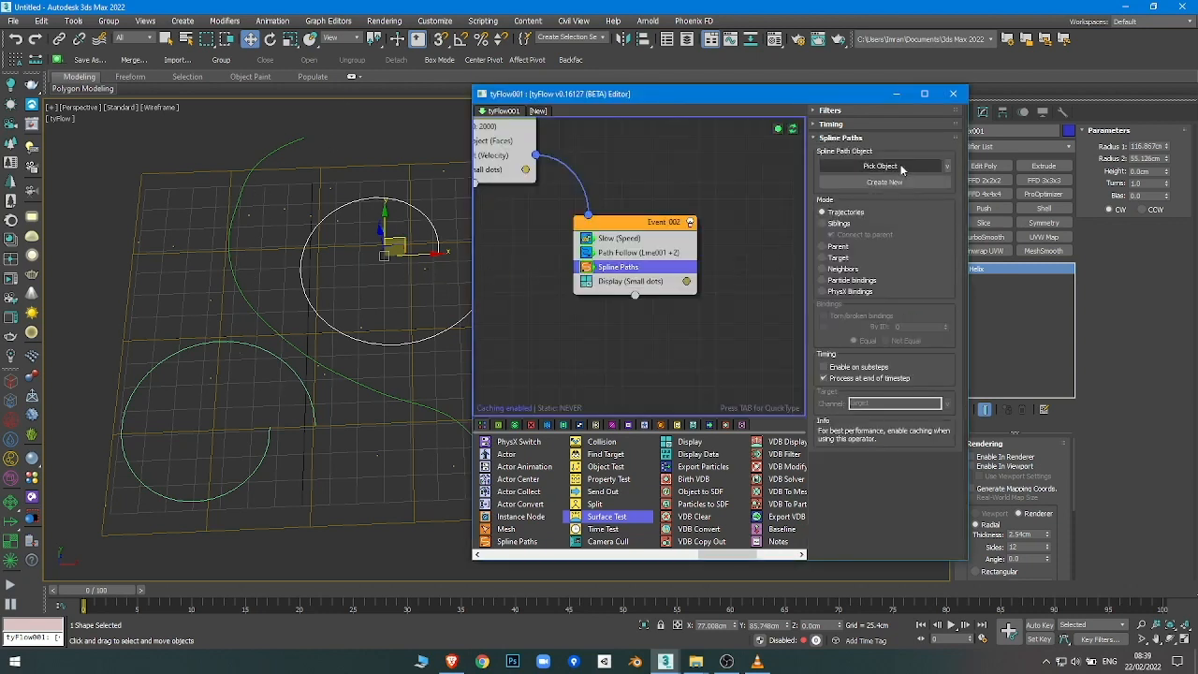
{"action": "left_click", "coordinate": [878, 165]}
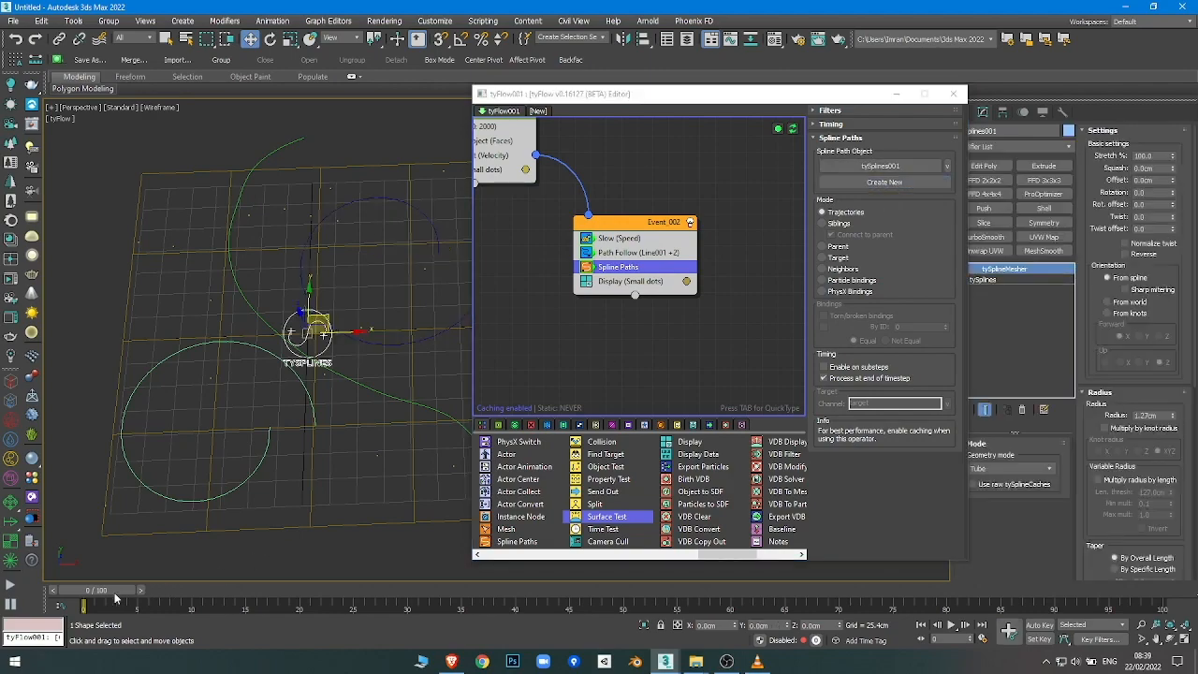
{"action": "left_click_drag", "start_coordinate": [85, 589], "coordinate": [556, 589]}
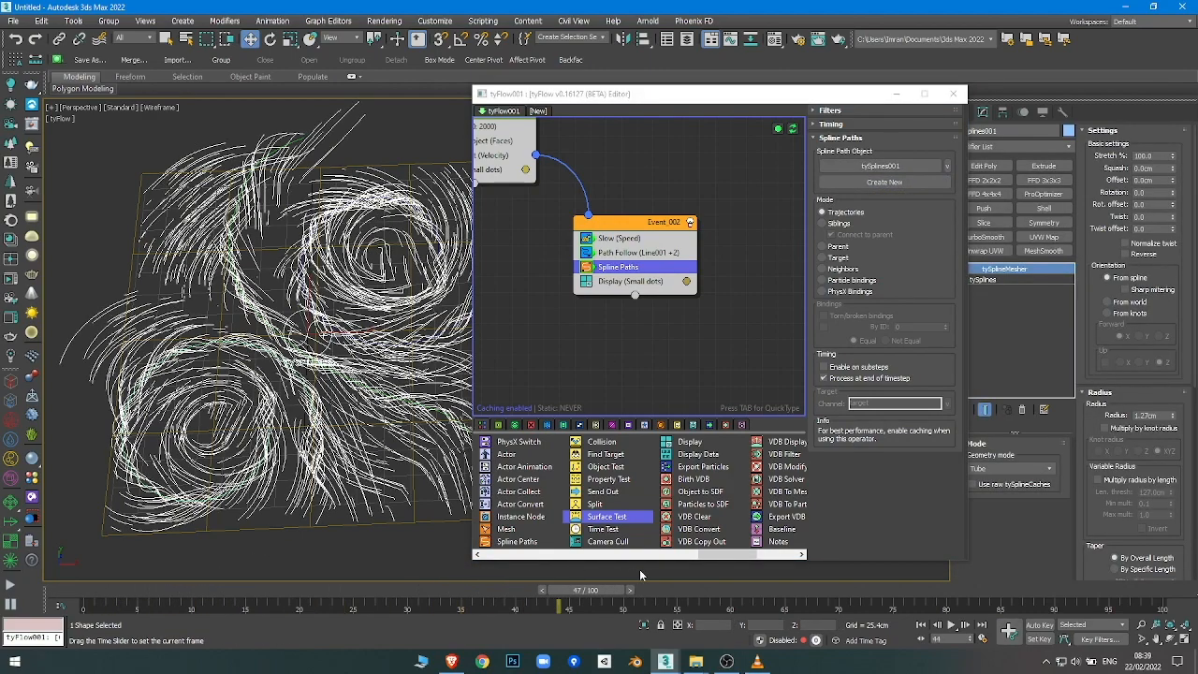
{"action": "left_click_drag", "start_coordinate": [585, 607], "coordinate": [875, 607]}
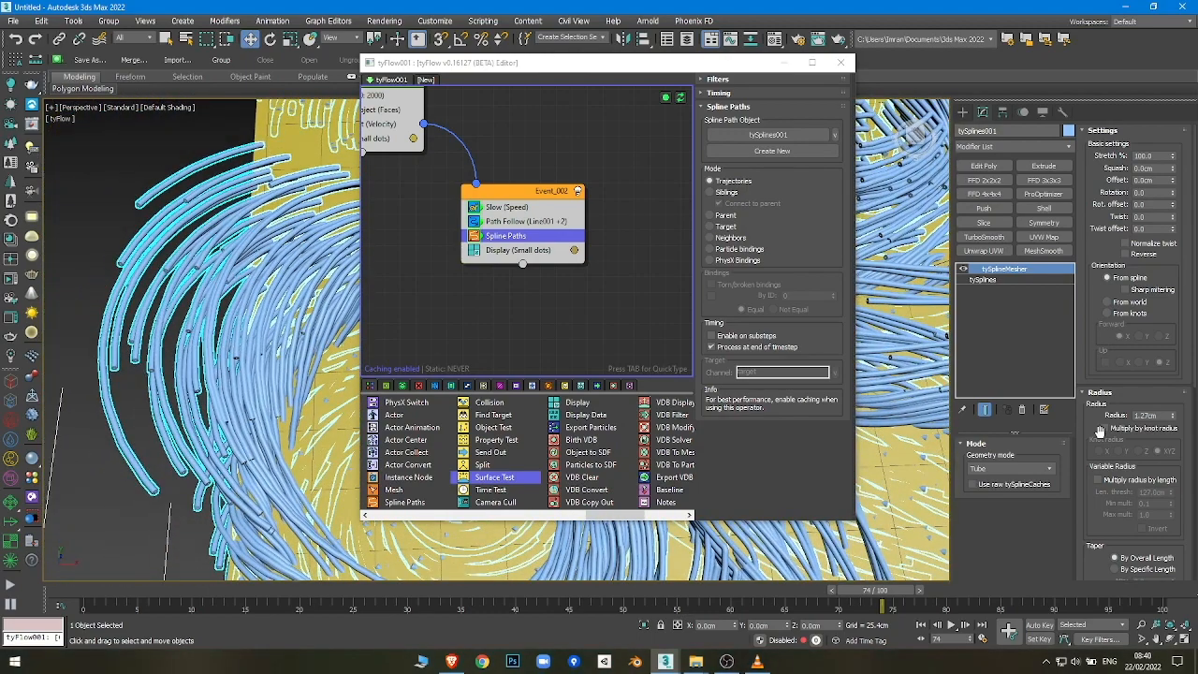
Step: Zoom into the shaded tube strands and select the helix spline
{"action": "scroll", "scroll_direction": "down", "scroll_amount": 3}
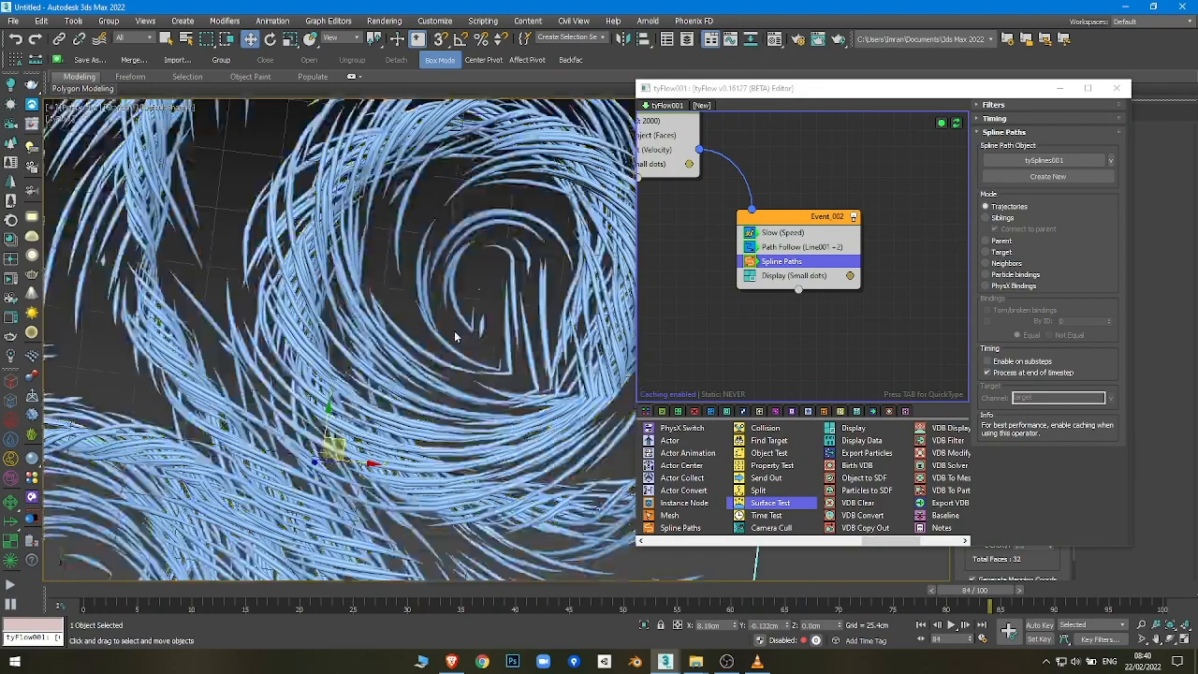
{"action": "left_click", "coordinate": [446, 225]}
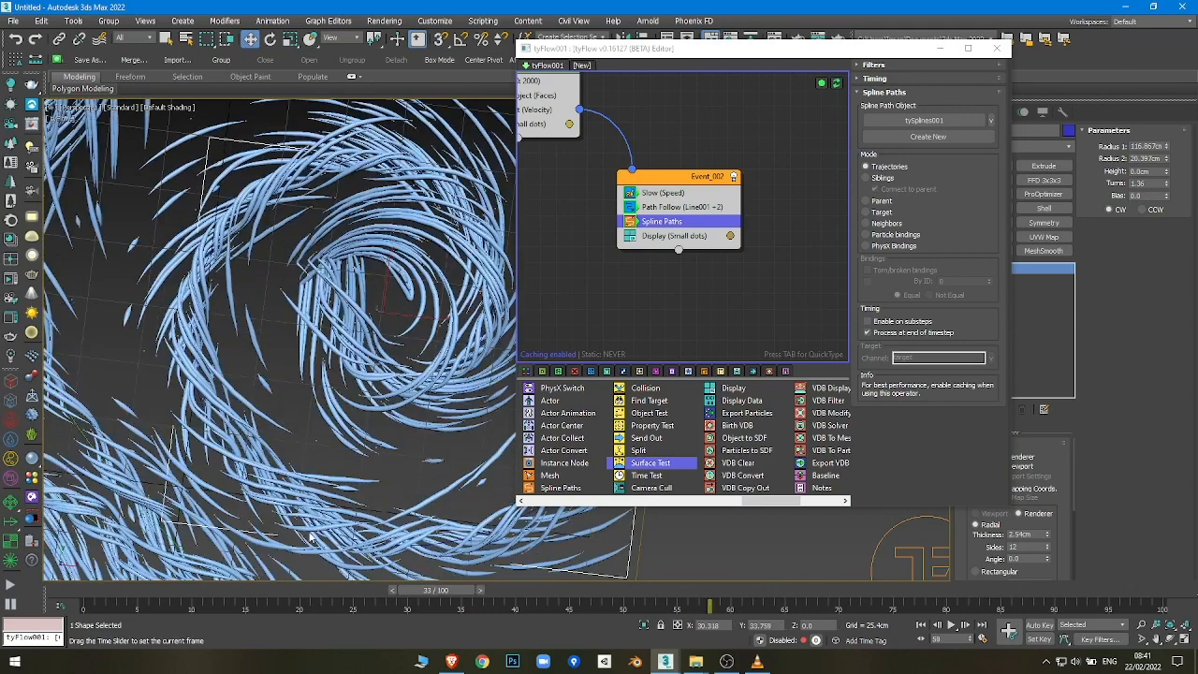
Step: Scrub the time slider back and forth to preview the spiralling strands
{"action": "left_click_drag", "start_coordinate": [421, 590], "coordinate": [299, 590]}
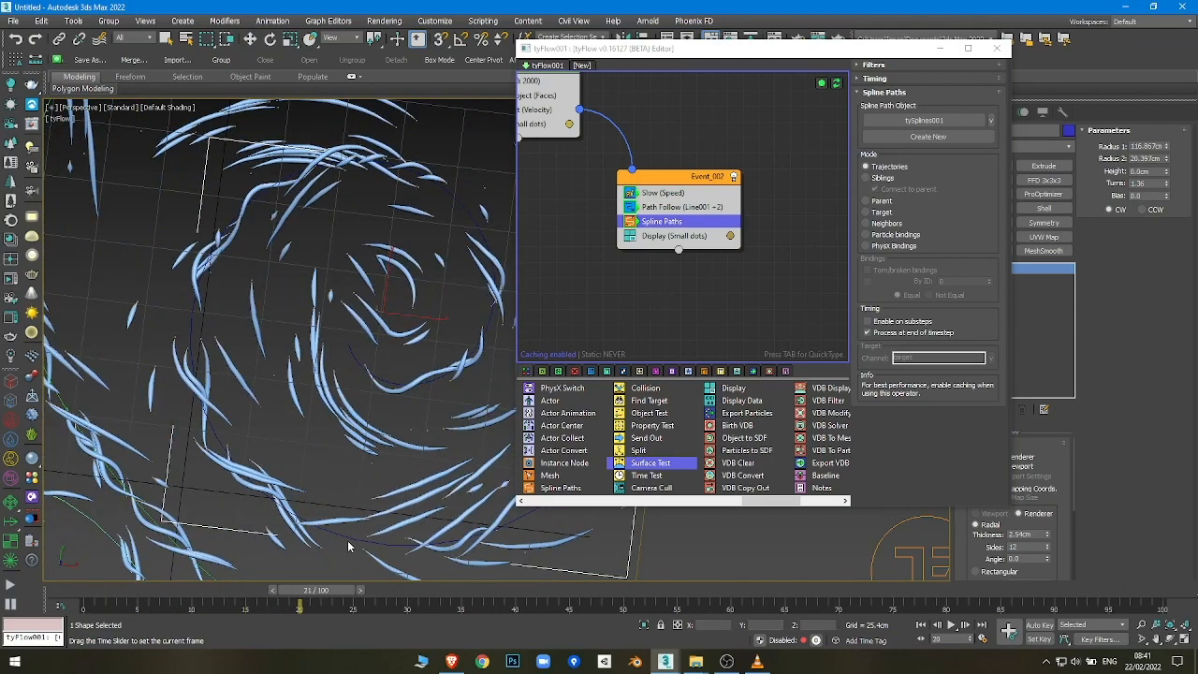
{"action": "left_click_drag", "start_coordinate": [300, 606], "coordinate": [562, 605]}
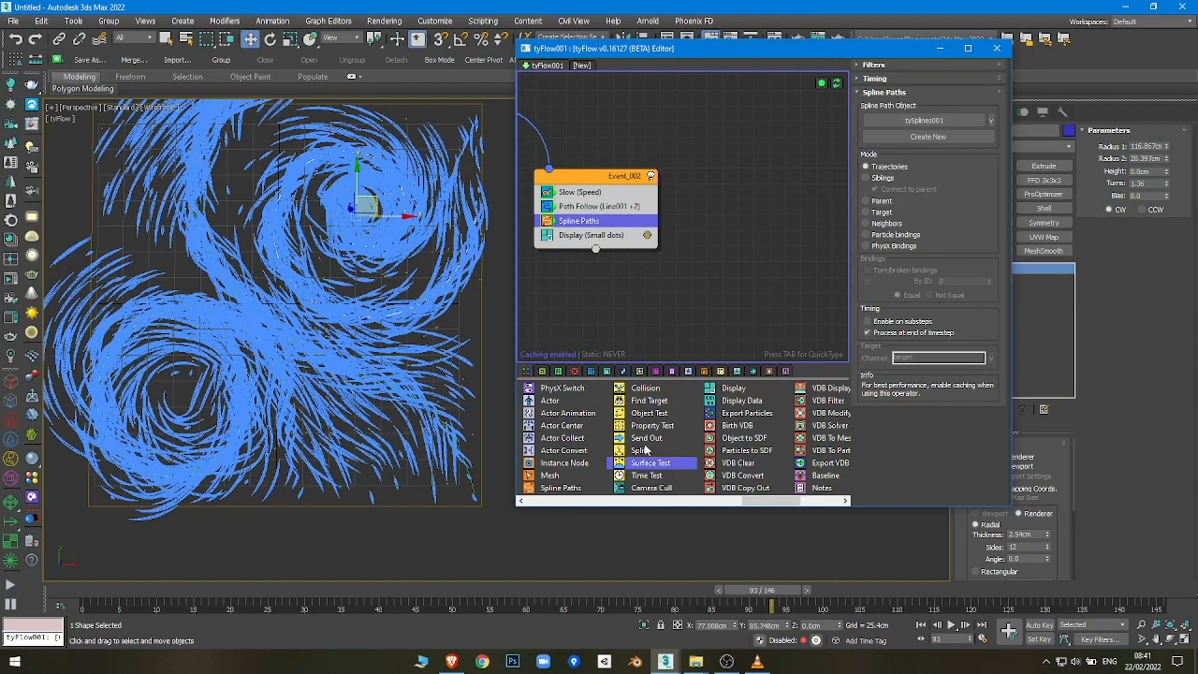
{"action": "mouse_move", "coordinate": [645, 438]}
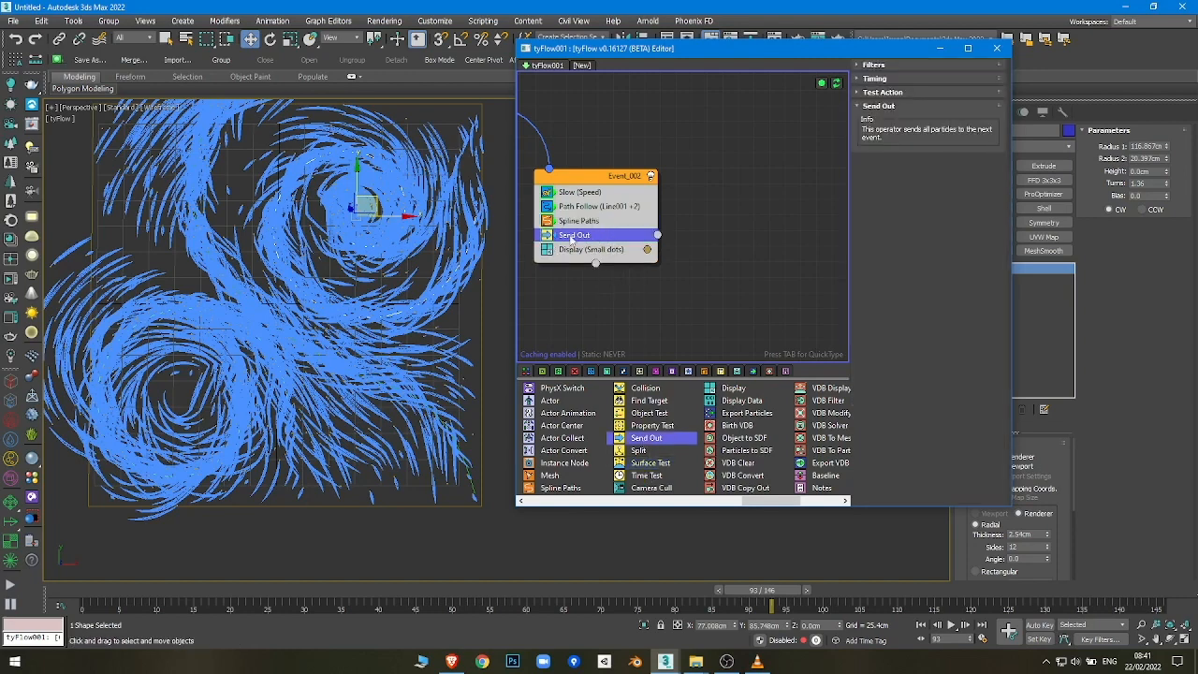
Step: Add a Send Out operator to Event_002 and show its Timing settings
{"action": "left_click", "coordinate": [874, 78]}
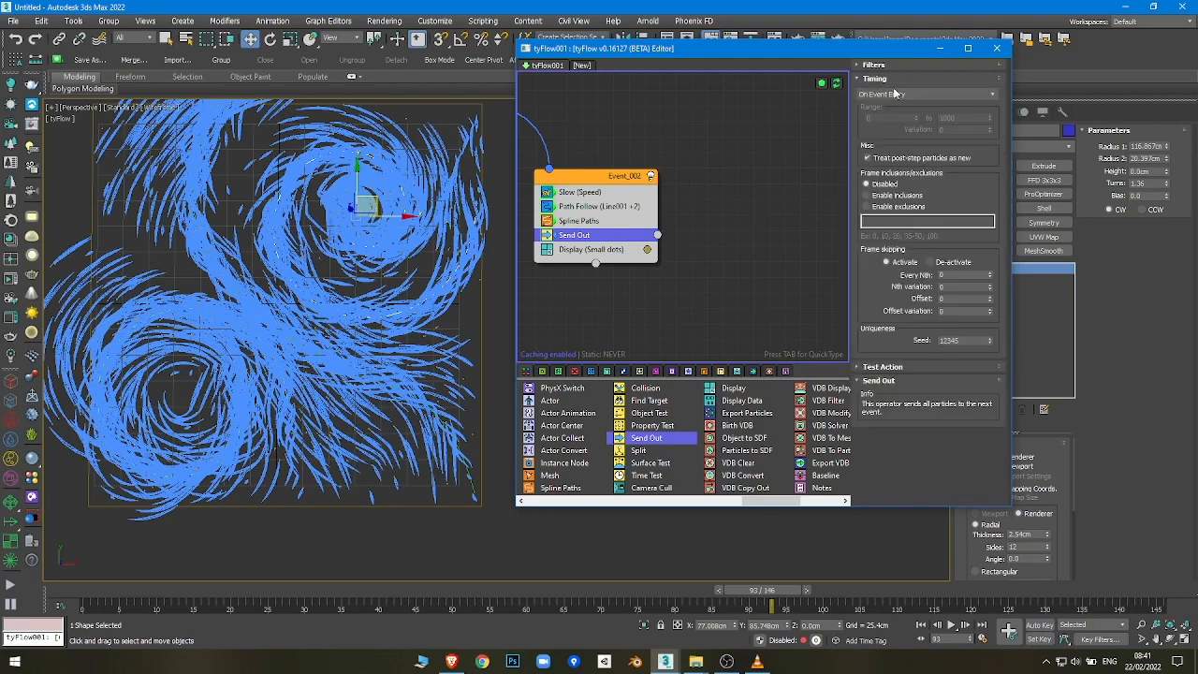
{"action": "left_click", "coordinate": [926, 93]}
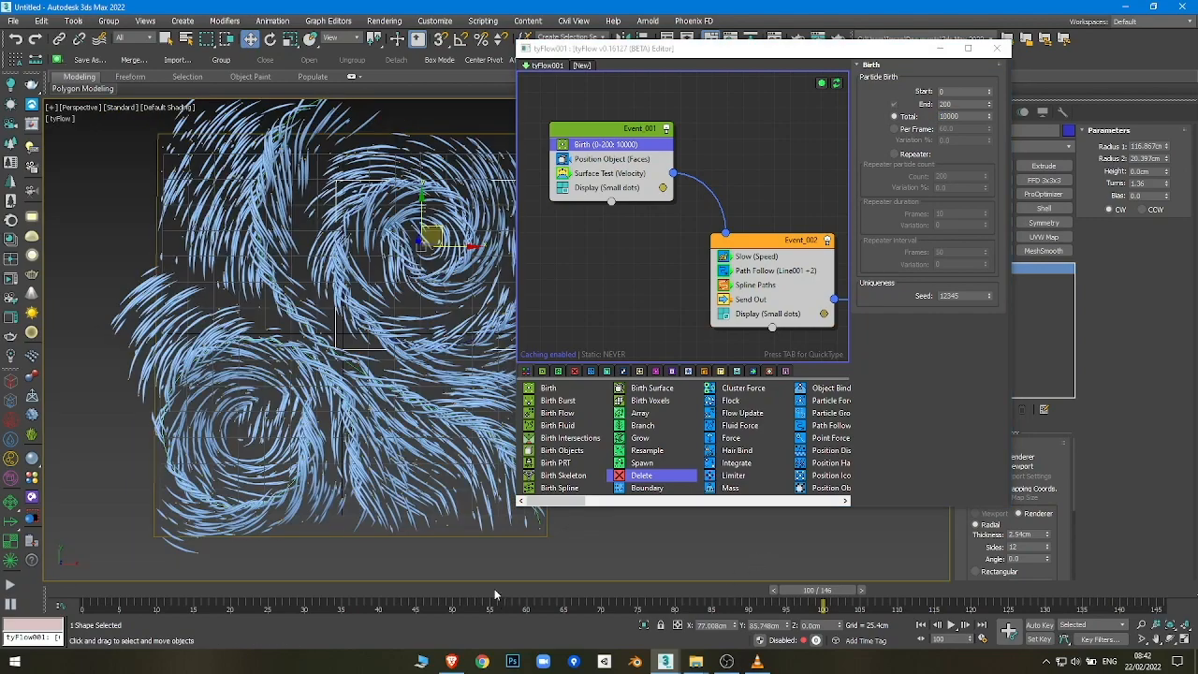
Step: Scrub through frames to compare swirls, then adjust the Birth Start frame value
{"action": "left_click_drag", "start_coordinate": [805, 589], "coordinate": [636, 590]}
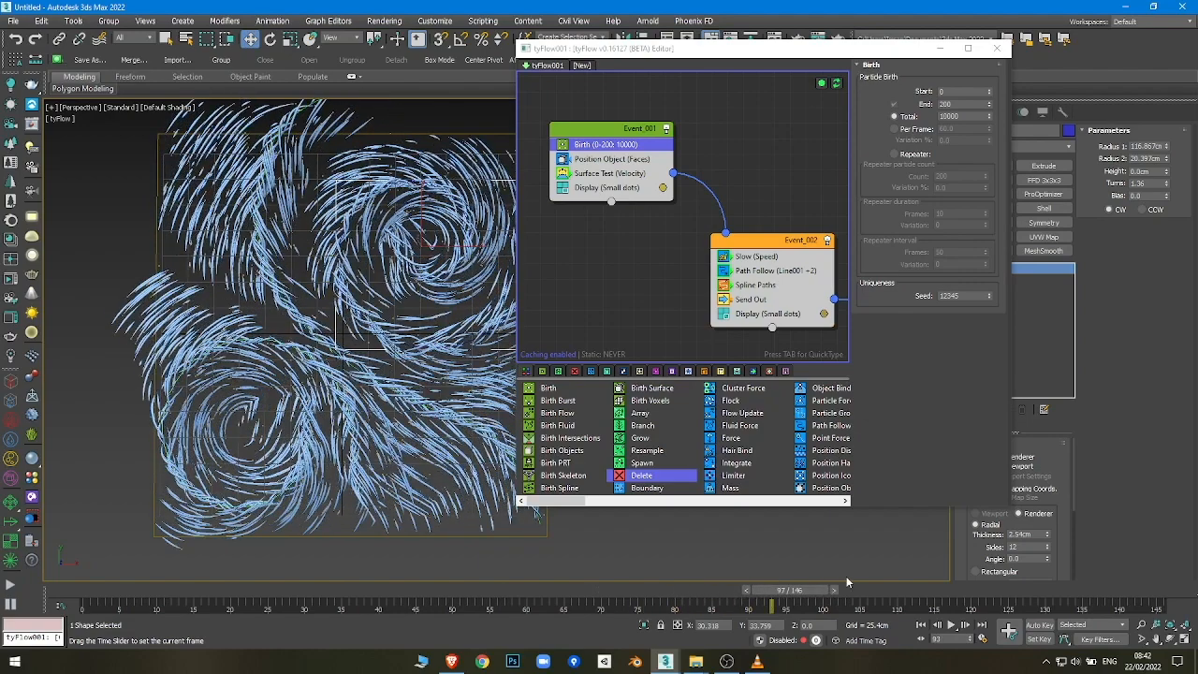
{"action": "left_click_drag", "start_coordinate": [781, 588], "coordinate": [477, 589]}
{"action": "type", "text": "-50"}
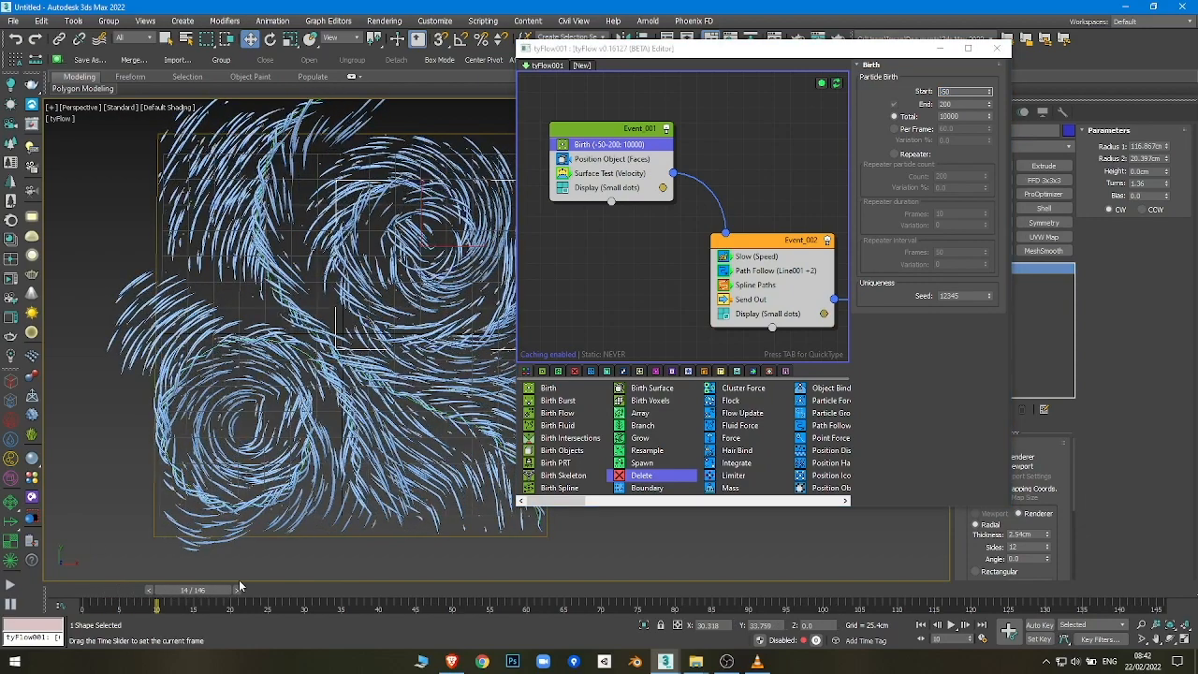
{"action": "left_click_drag", "start_coordinate": [194, 590], "coordinate": [348, 590]}
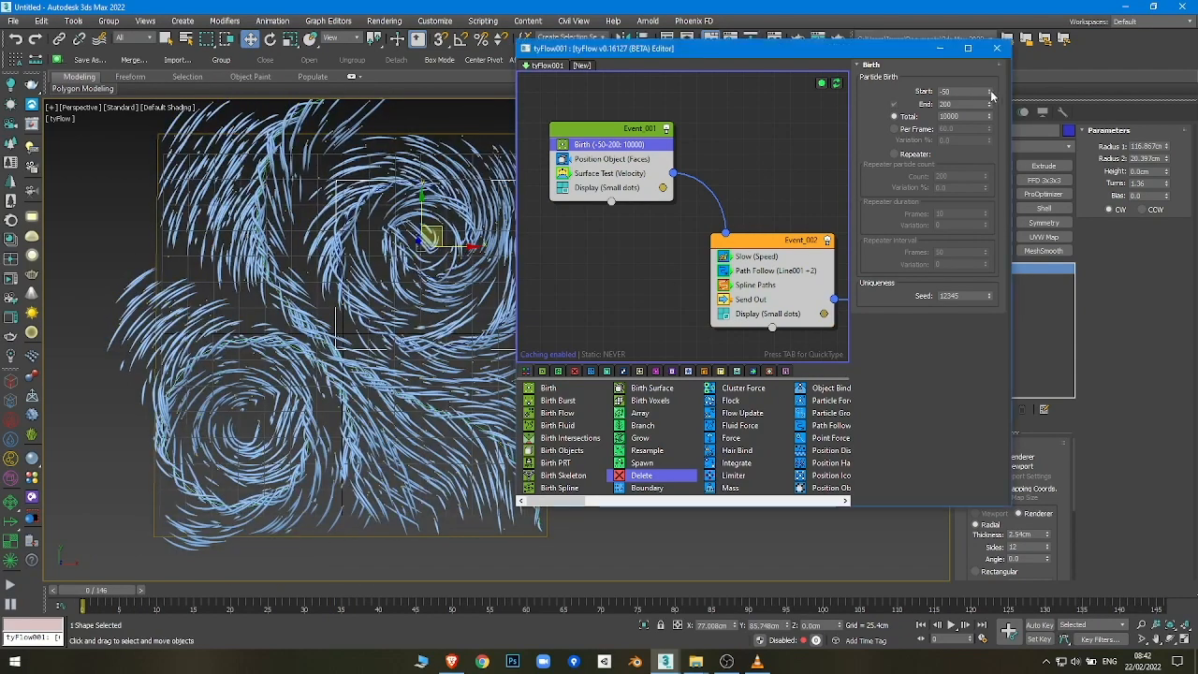
{"action": "left_click", "coordinate": [989, 88]}
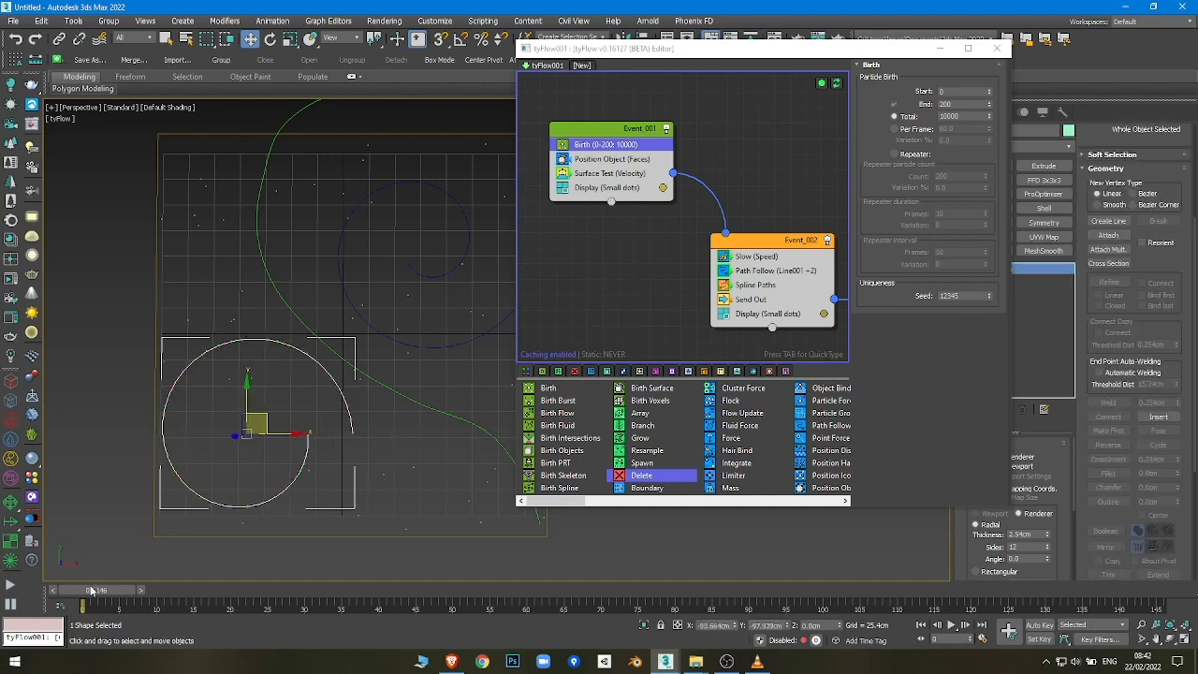
Step: Advance the time slider to view the denser 100000-particle tube strands
{"action": "left_click_drag", "start_coordinate": [56, 589], "coordinate": [266, 590]}
{"action": "type", "text": "0"}
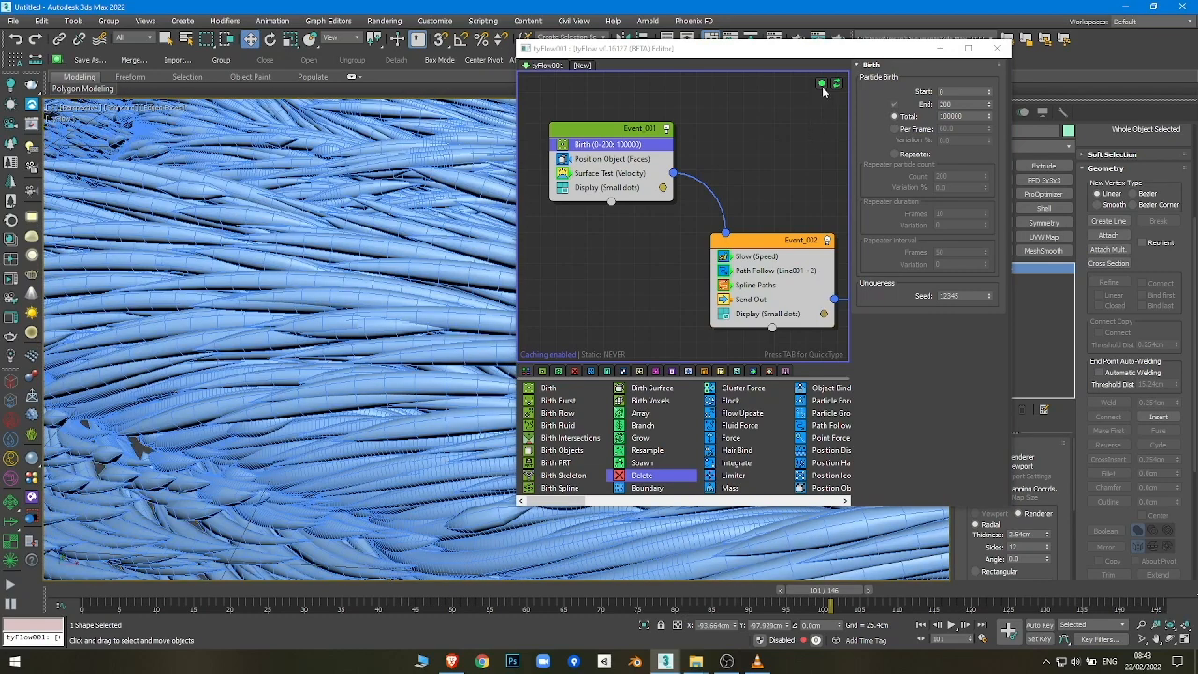
{"action": "left_click", "coordinate": [996, 48]}
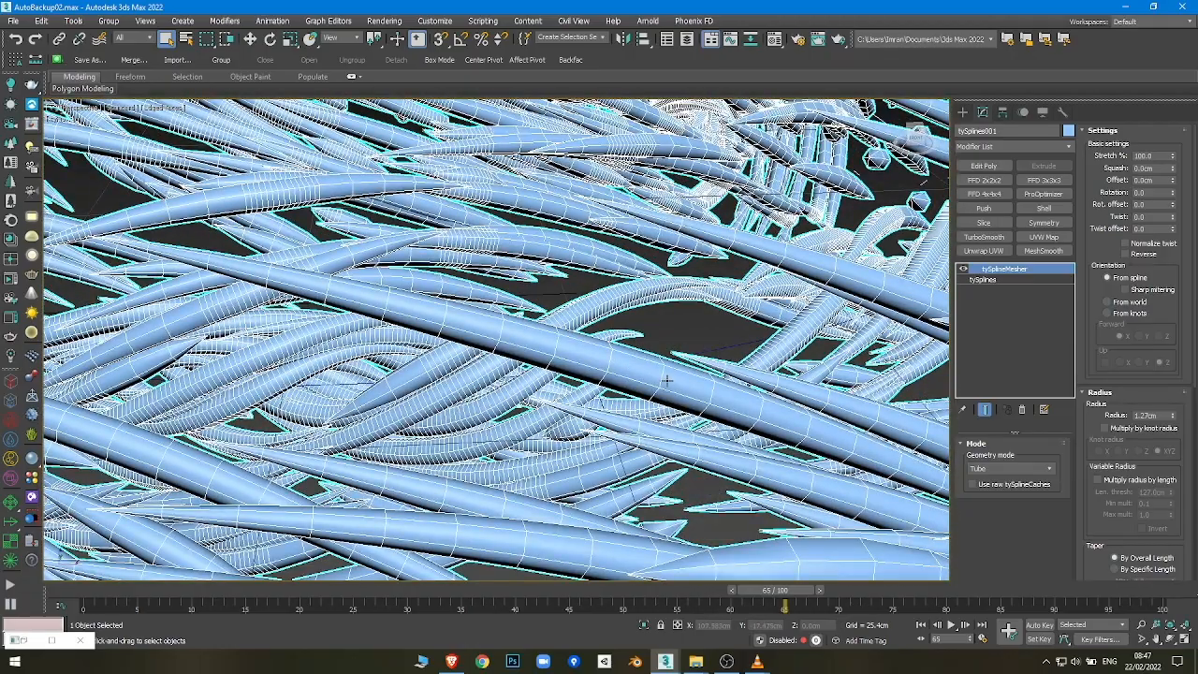
Step: Scroll down the tySplines001 settings toward the Radius and Taper options
{"action": "scroll", "scroll_direction": "down", "scroll_amount": 3}
{"action": "type", "text": "1"}
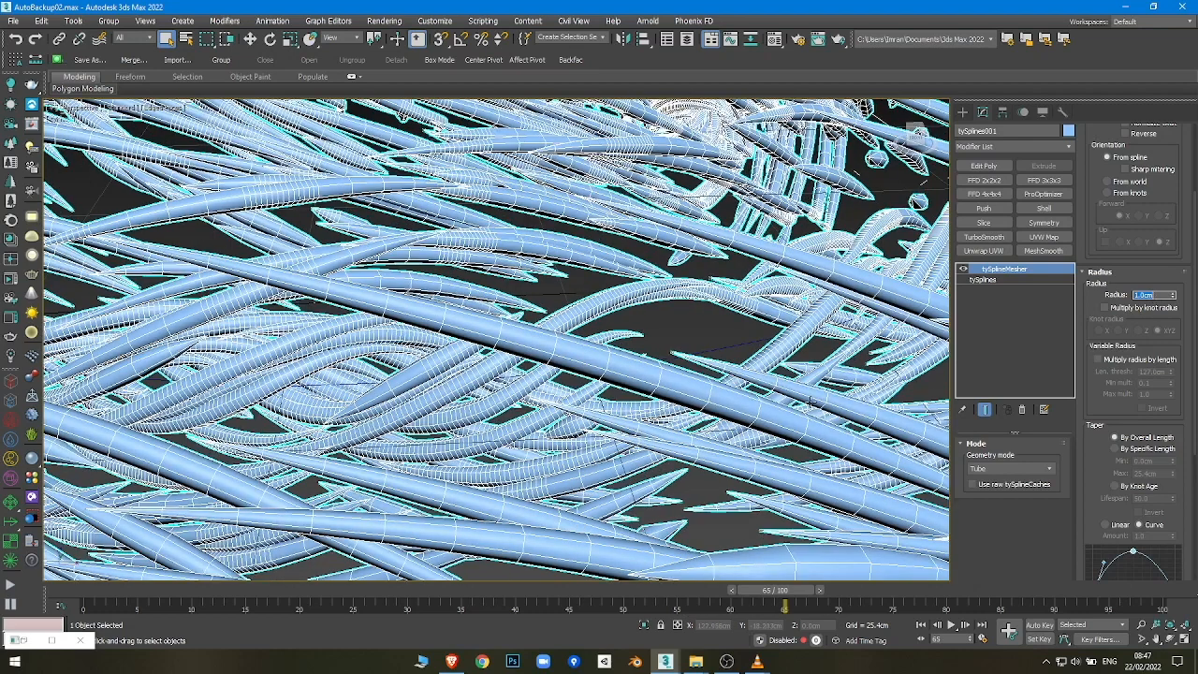
{"action": "scroll", "scroll_direction": "down", "scroll_amount": 3}
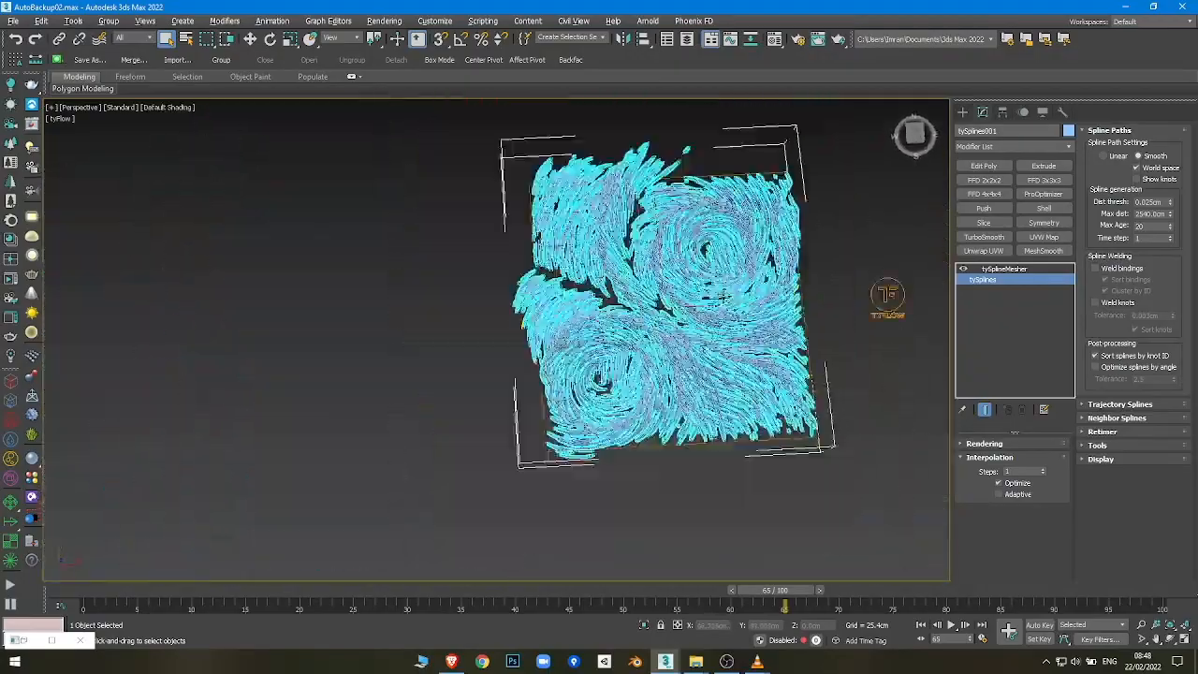
Step: Rewind the time slider to frame 0, then drag forward to frame 26
{"action": "left_click_drag", "start_coordinate": [779, 589], "coordinate": [86, 589]}
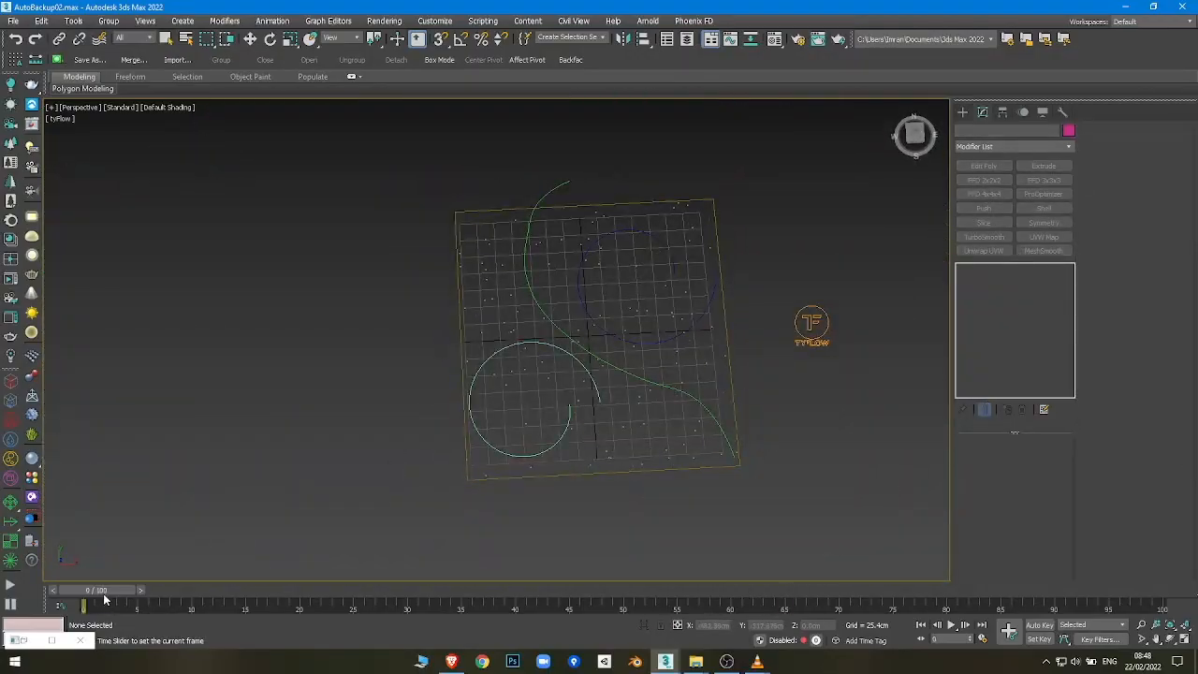
{"action": "left_click_drag", "start_coordinate": [84, 606], "coordinate": [364, 607]}
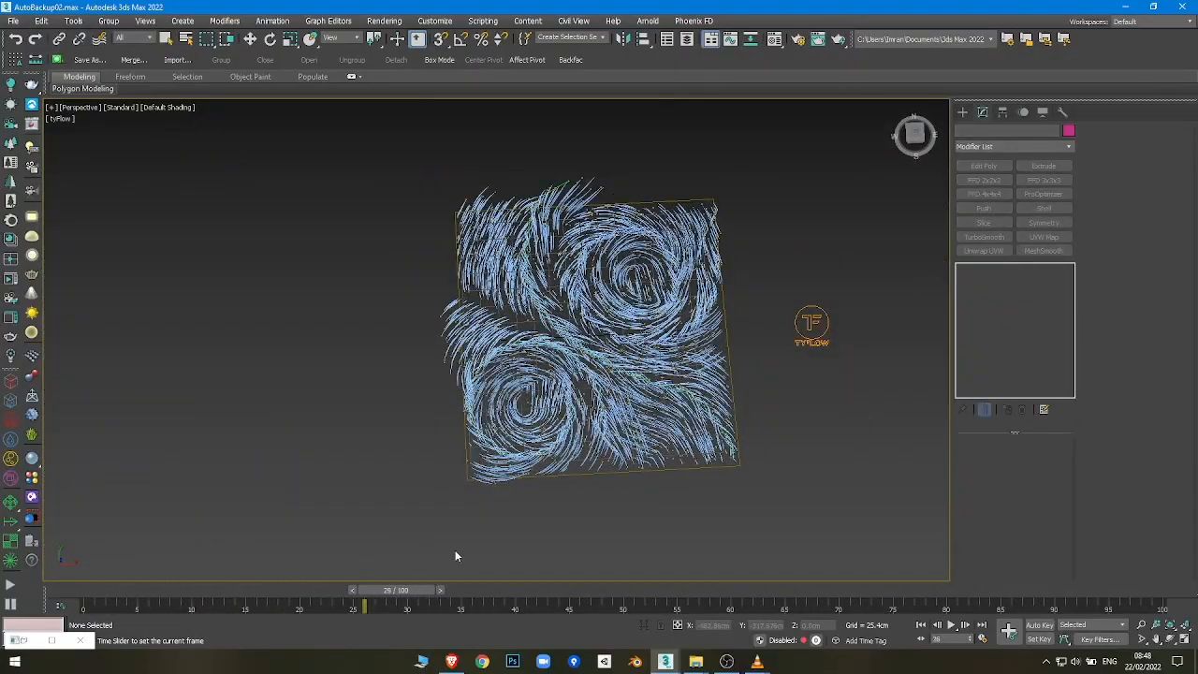